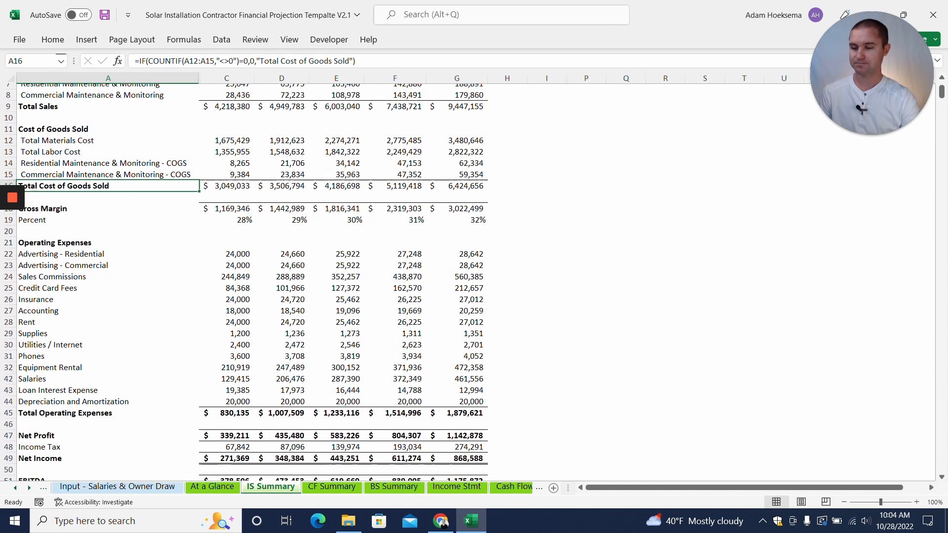
Step: Look through the CF Summary, BS Summary and Income Stmt Year 1, then scroll the tab bar left
click(331, 487)
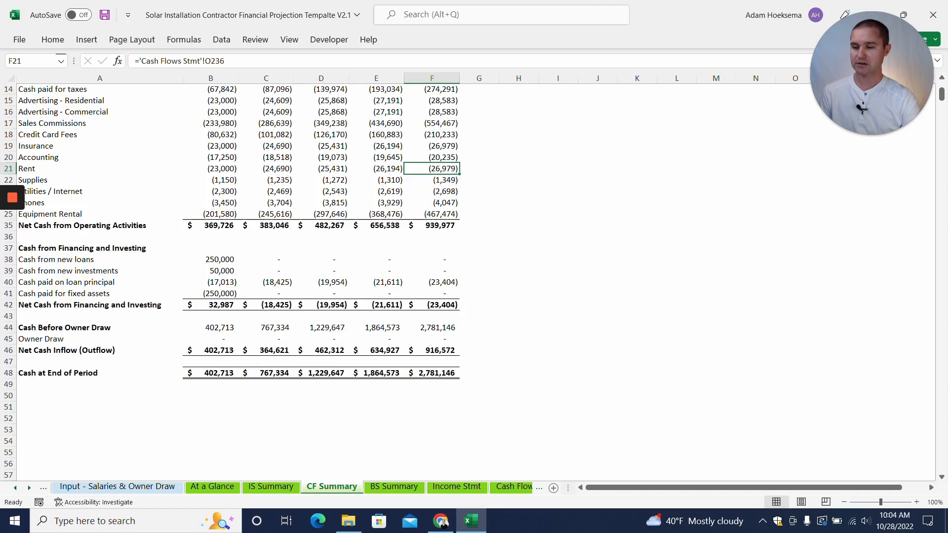
click(393, 487)
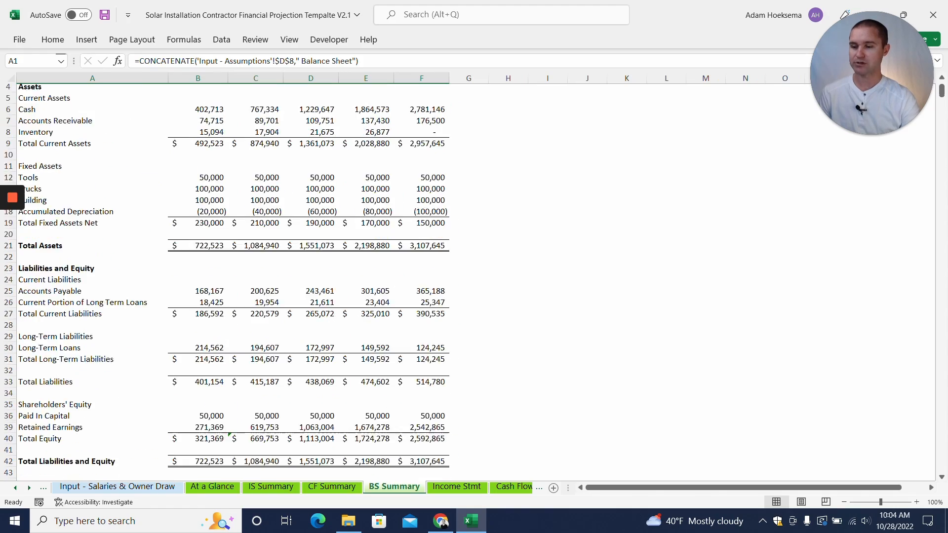
click(456, 486)
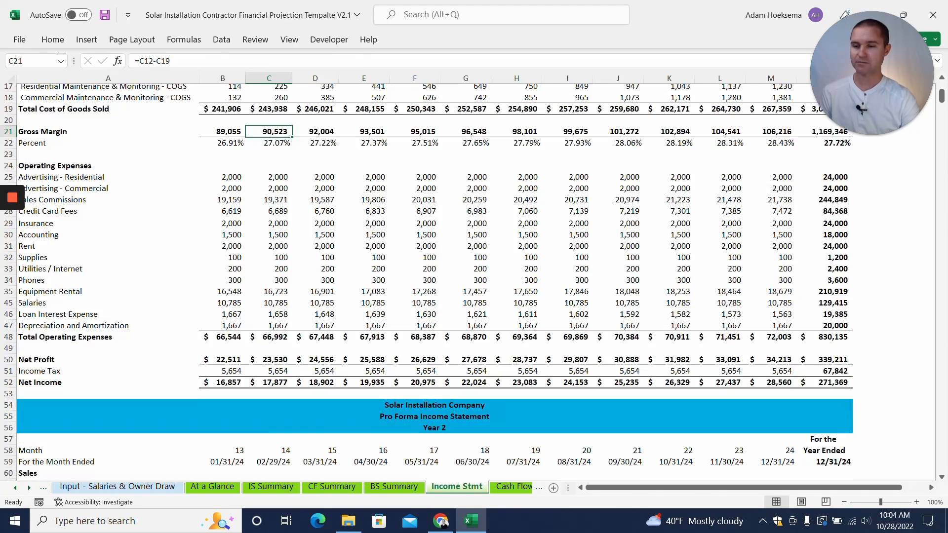
scroll(down, 3)
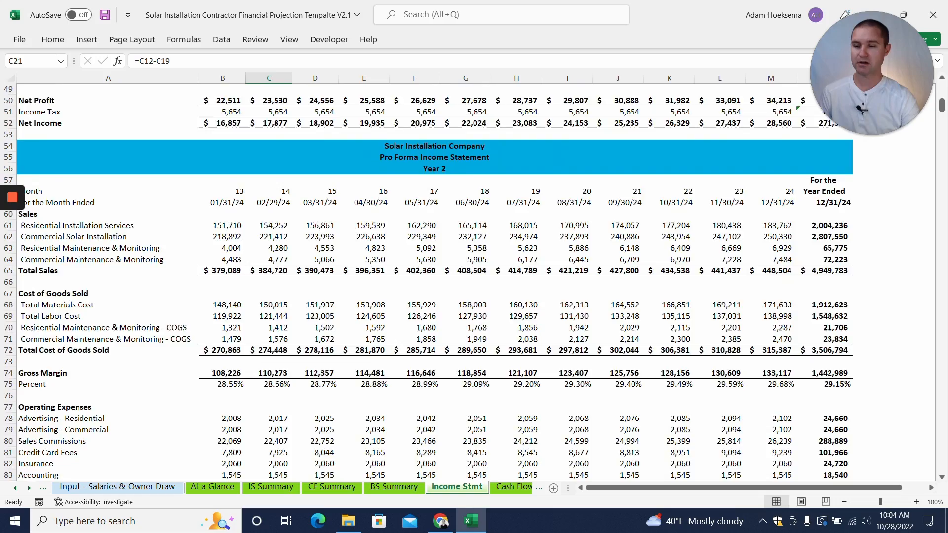
scroll(up, 3)
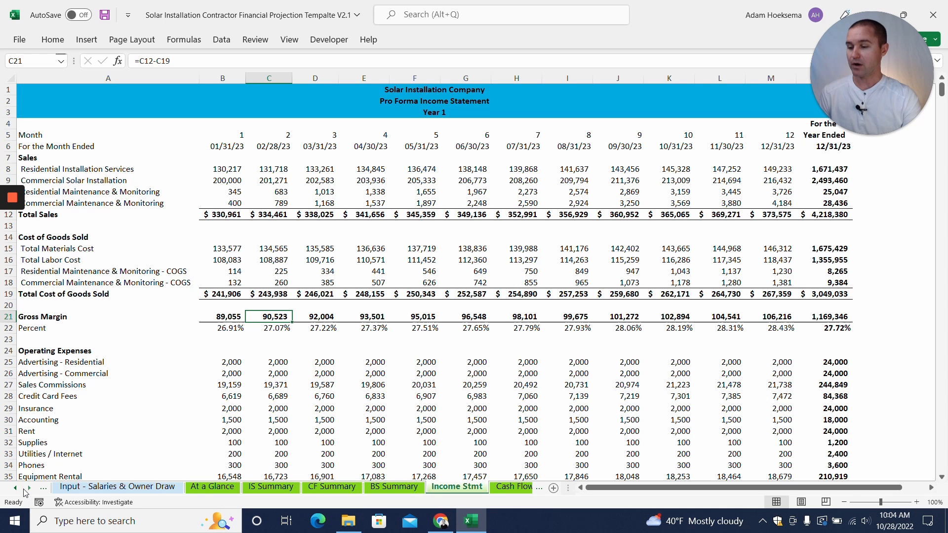
click(13, 487)
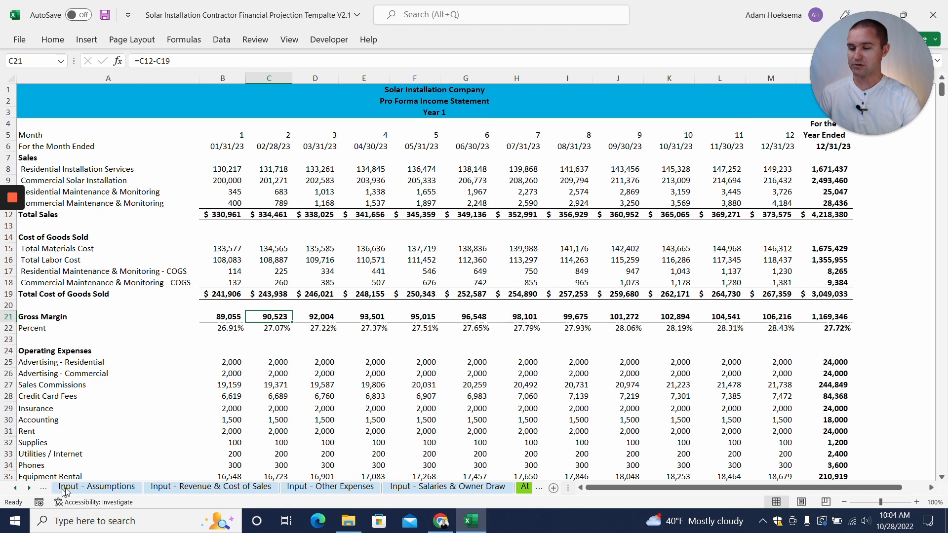
Step: Review the Personal Investment, 80% upfront payment share and Trucks asset inputs, cancelling a 50% edit
click(97, 486)
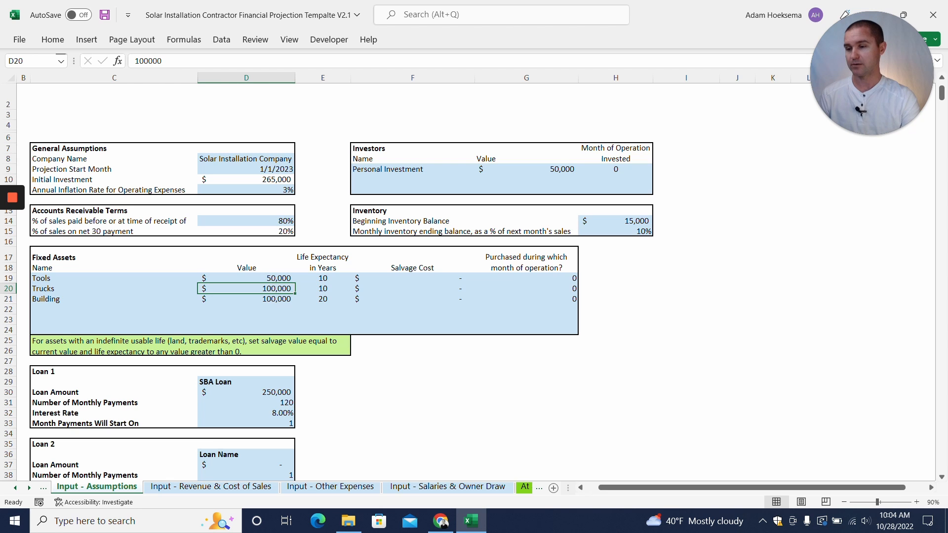
click(413, 169)
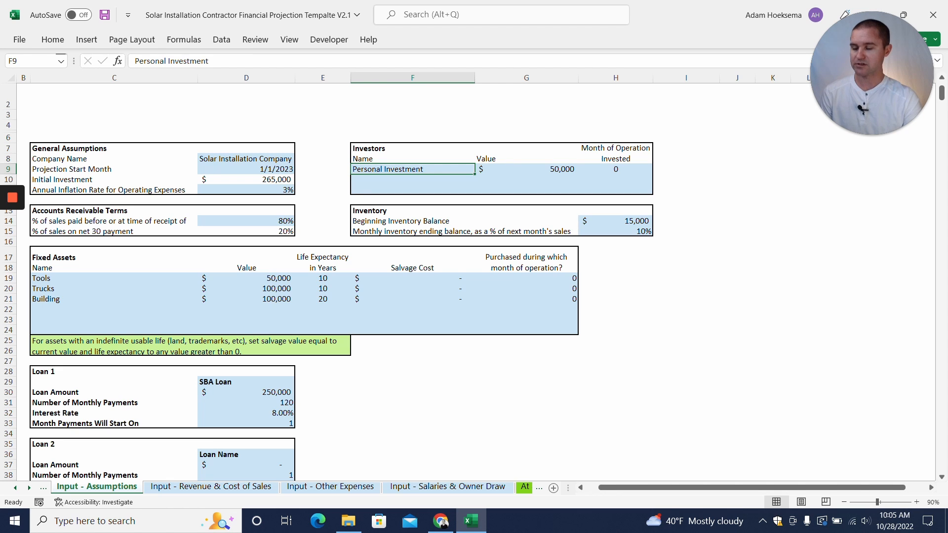
click(246, 221)
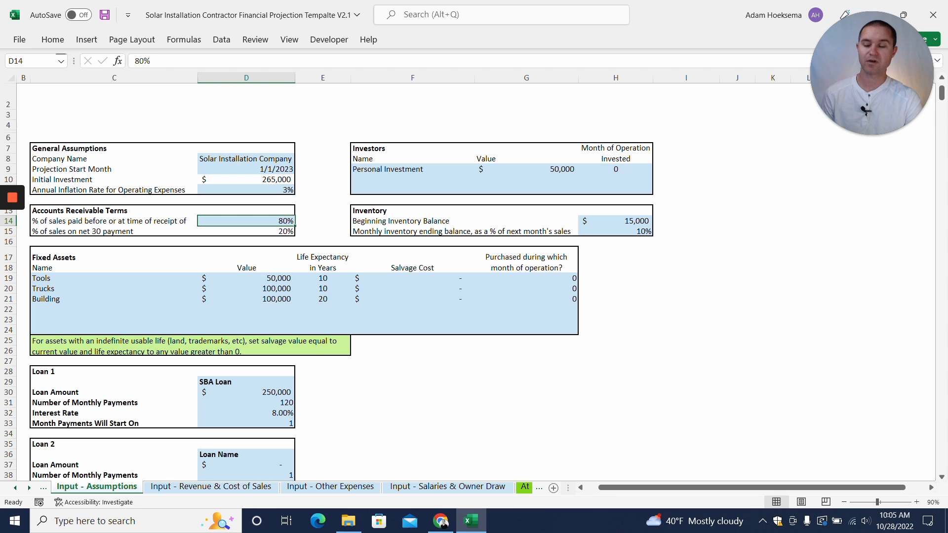
click(245, 231)
text(50)
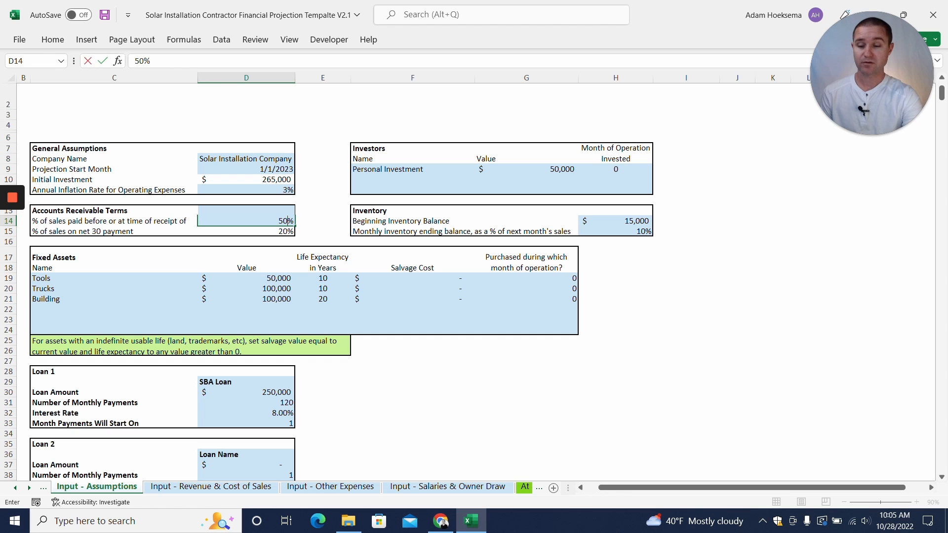
text(80)
key(Return)
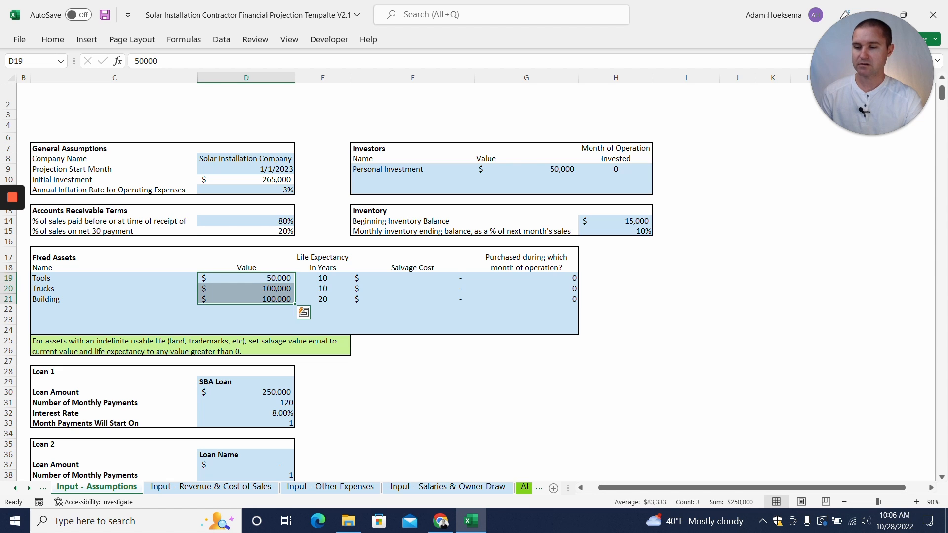
click(246, 288)
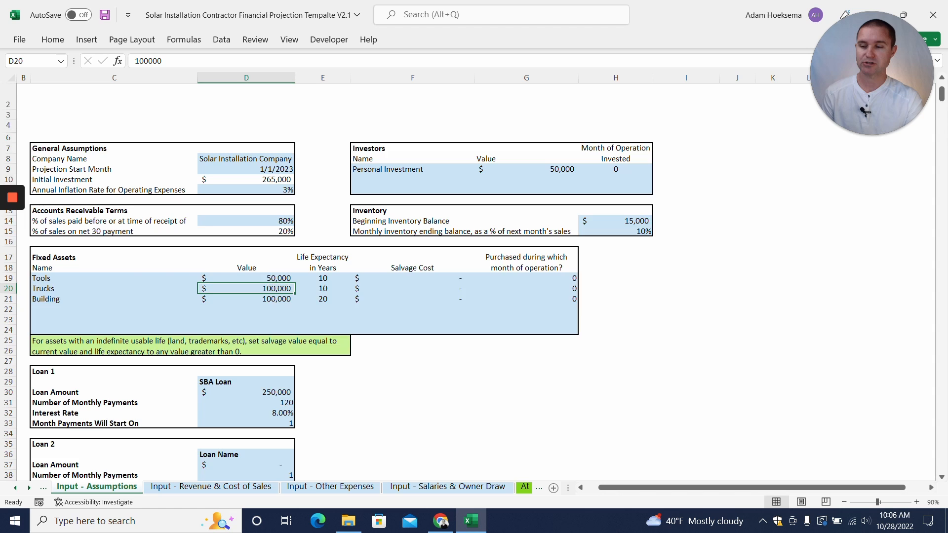
scroll(down, 3)
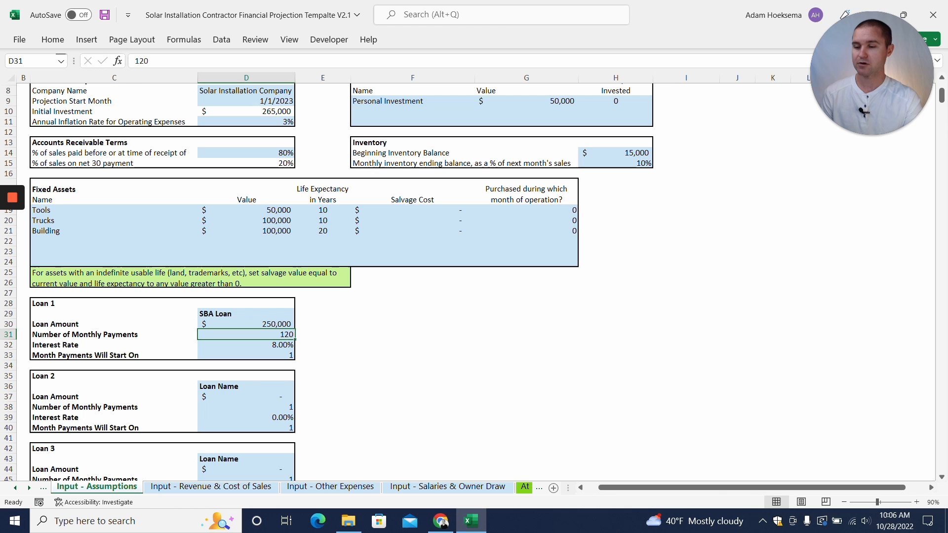
Step: Check the 8.00% loan interest rate, then switch to Input - Revenue & Cost of Sales
click(245, 344)
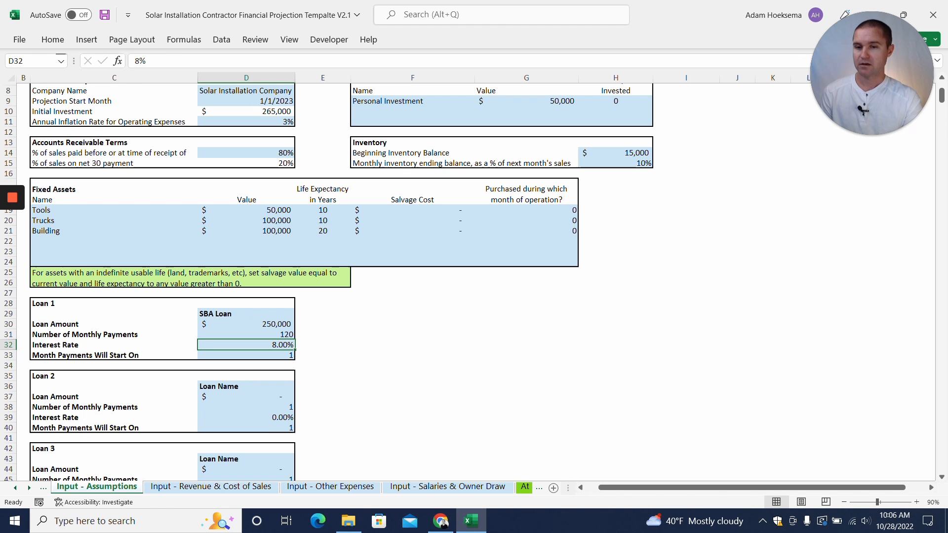
click(211, 486)
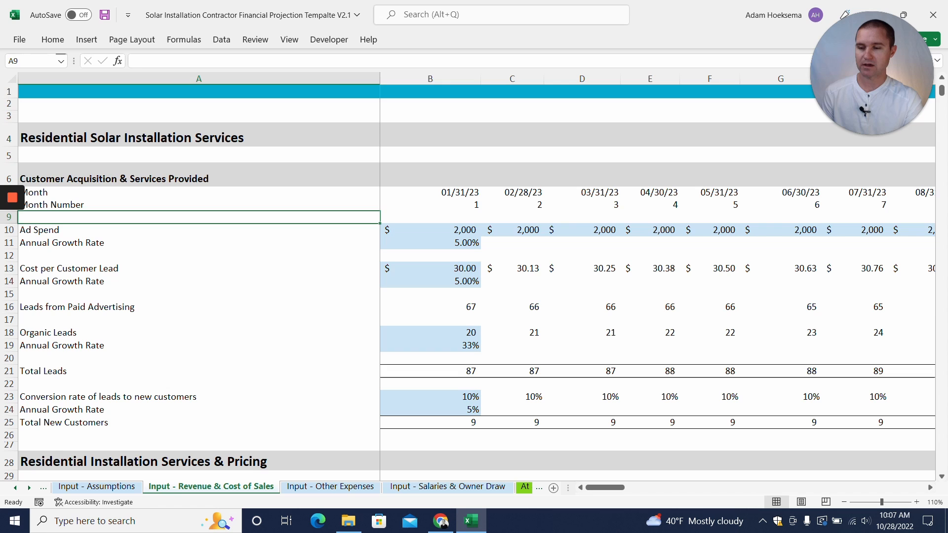
click(430, 269)
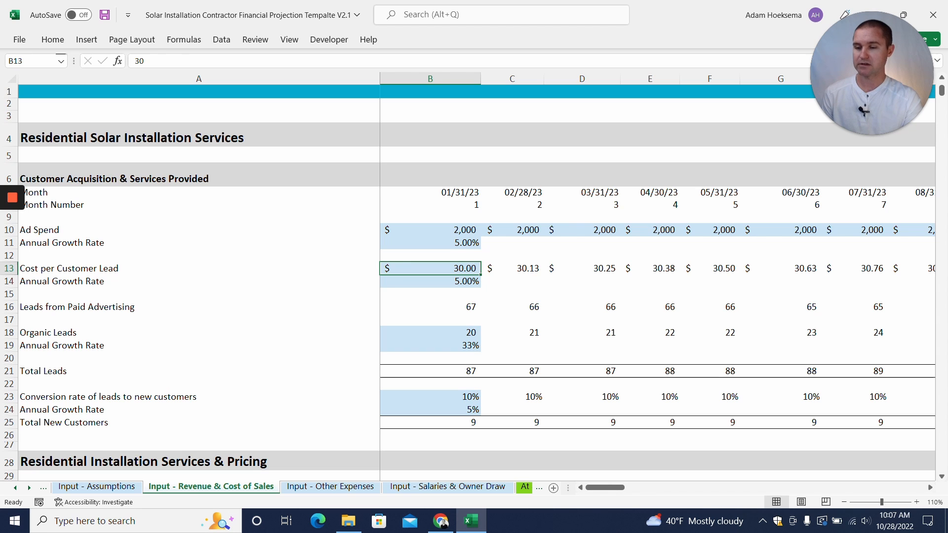
click(430, 306)
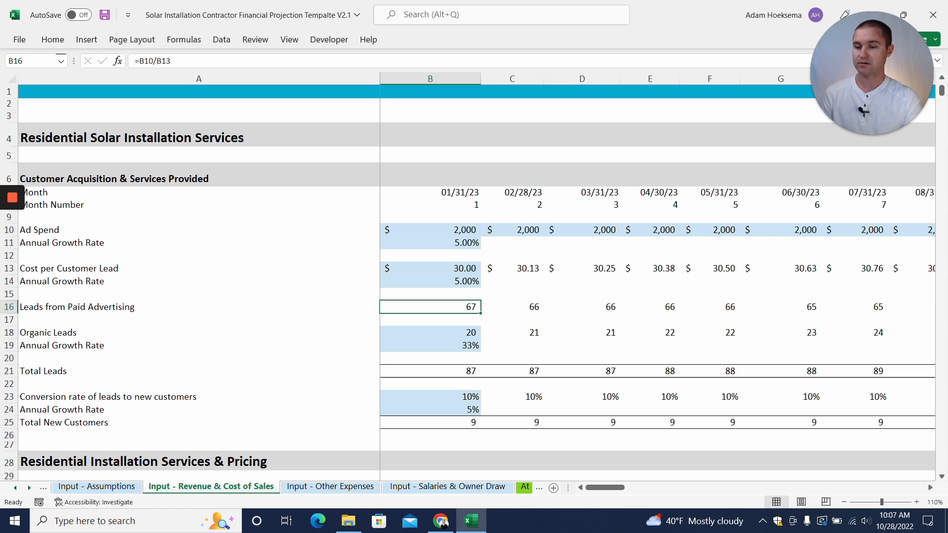
click(430, 332)
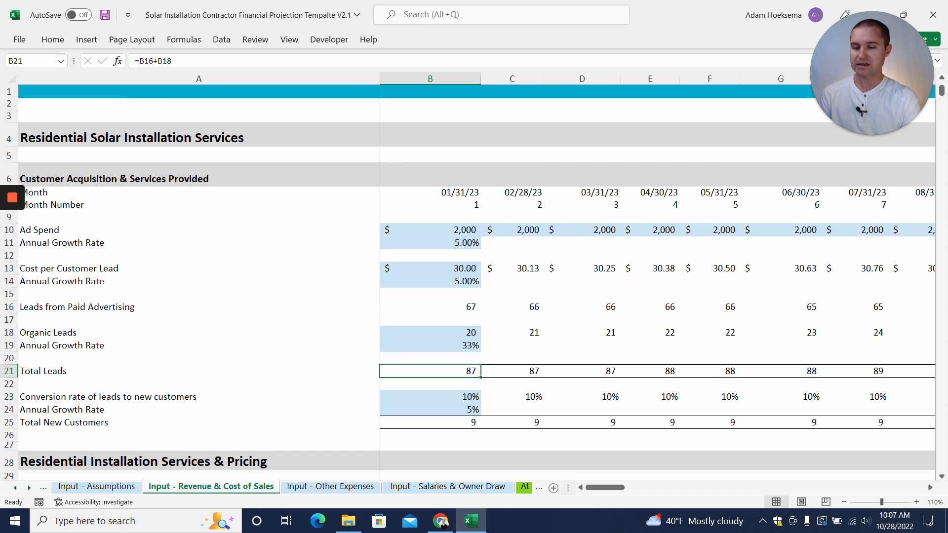
scroll(down, 3)
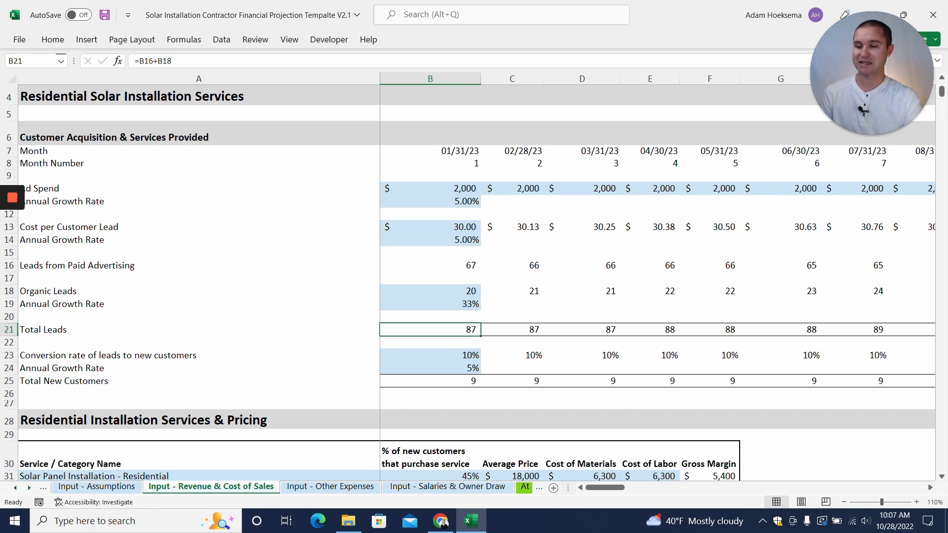
scroll(down, 3)
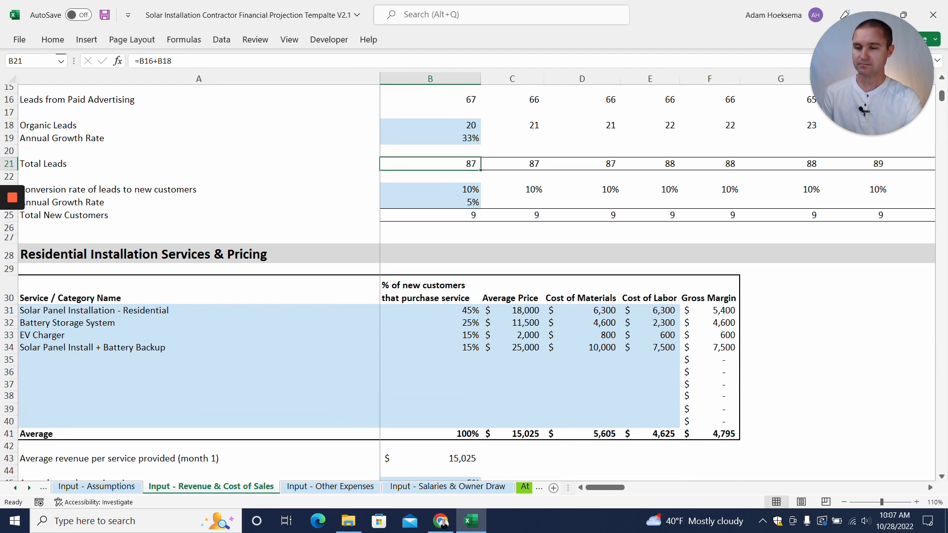
click(430, 214)
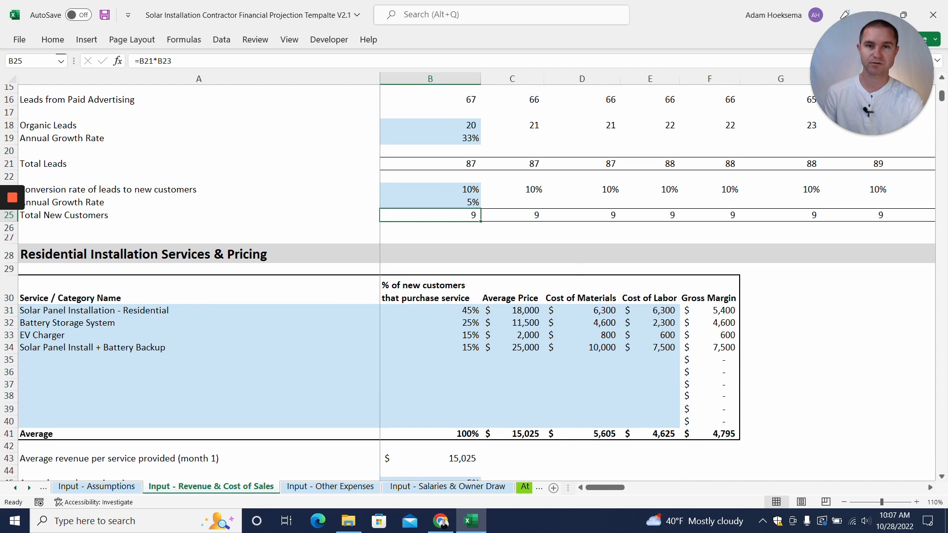
scroll(down, 3)
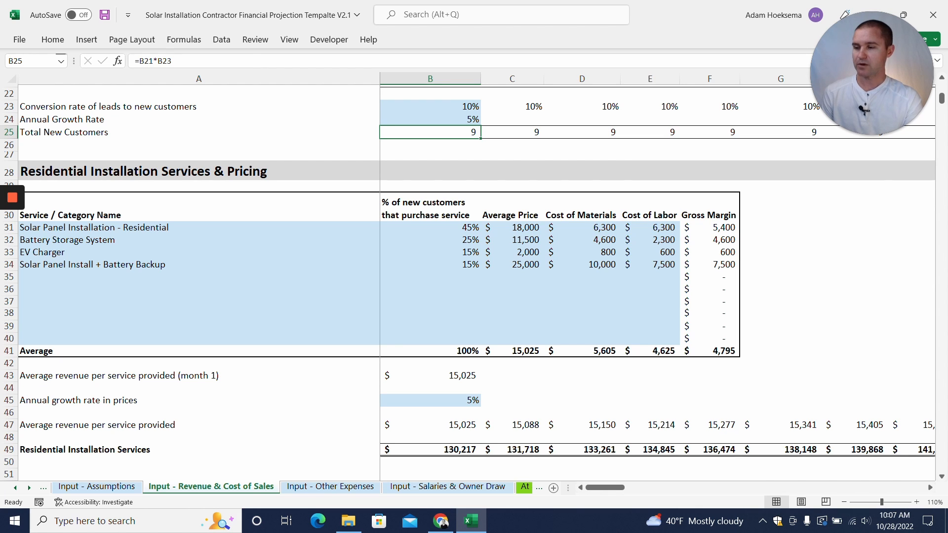
click(93, 227)
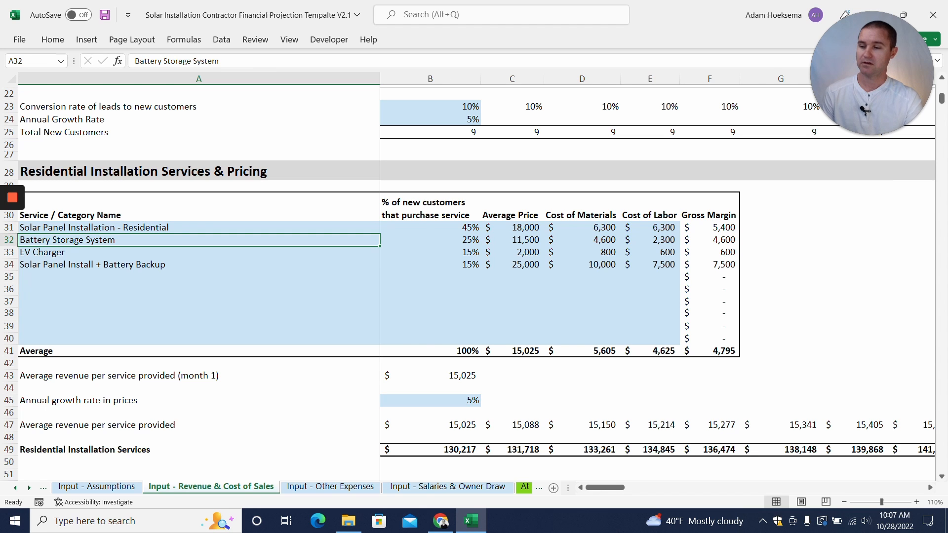
click(91, 264)
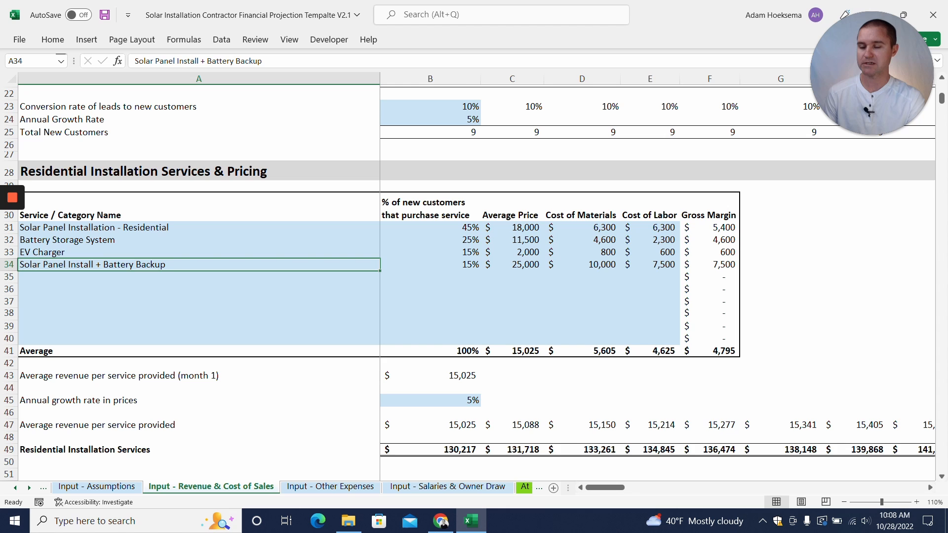
click(430, 227)
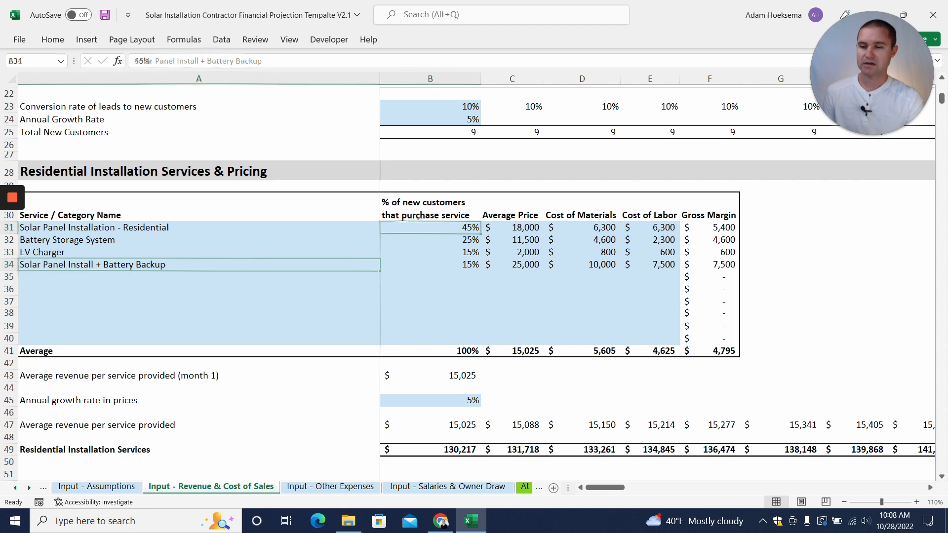
click(430, 227)
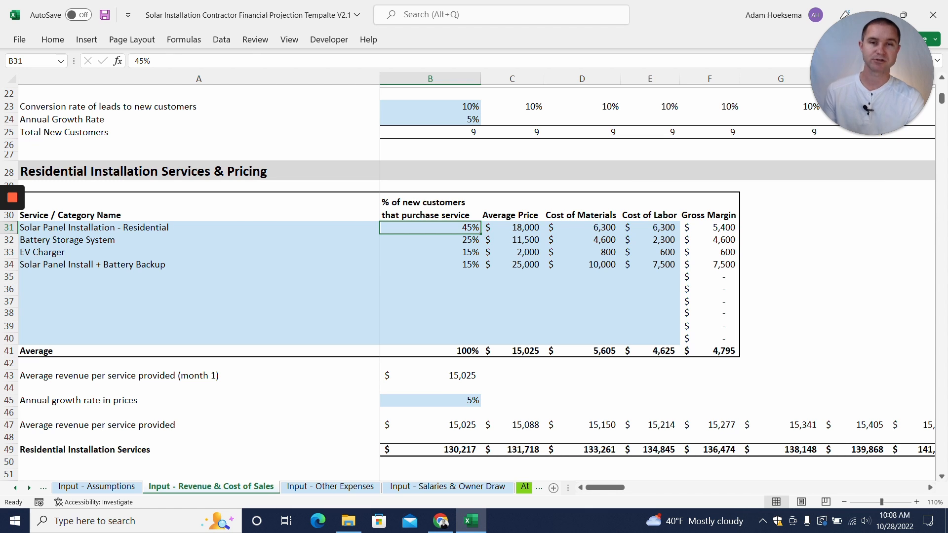
click(430, 264)
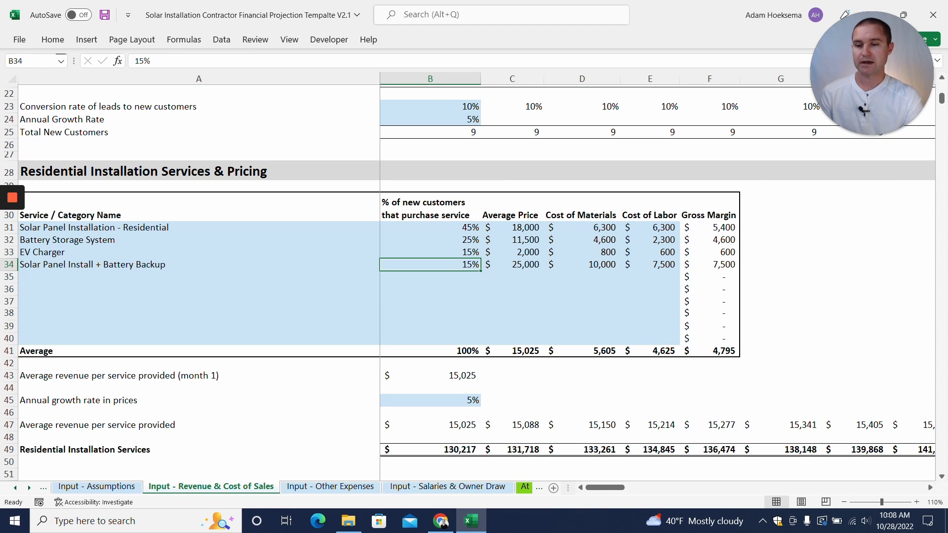
click(581, 227)
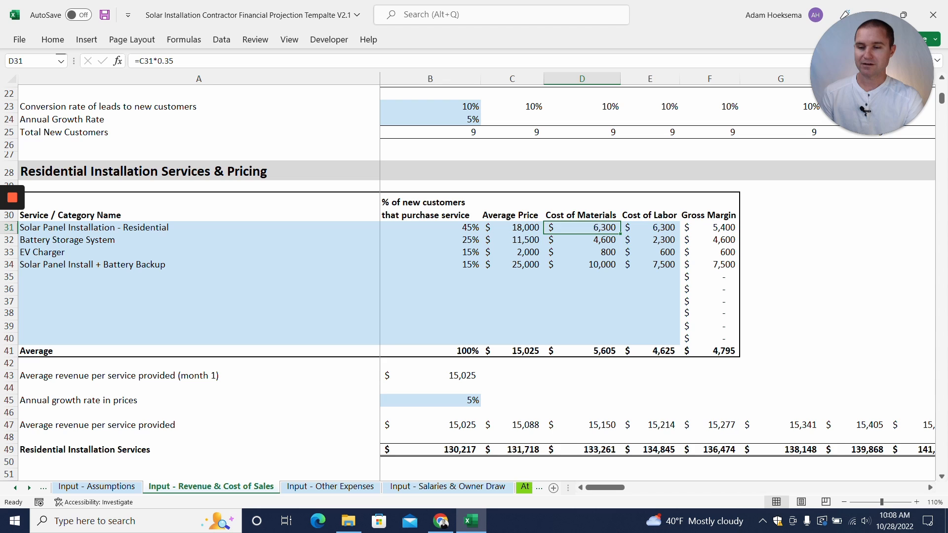
double_click(582, 227)
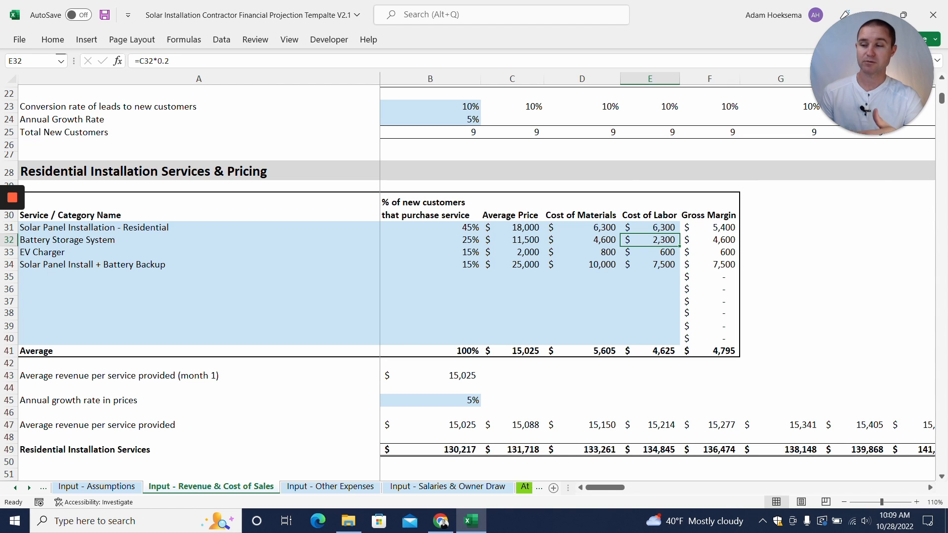
scroll(down, 3)
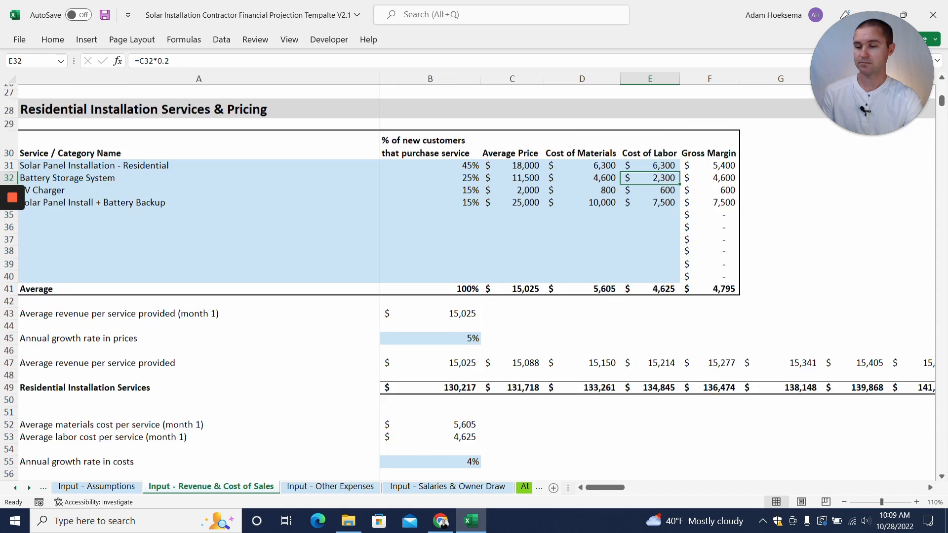
scroll(down, 3)
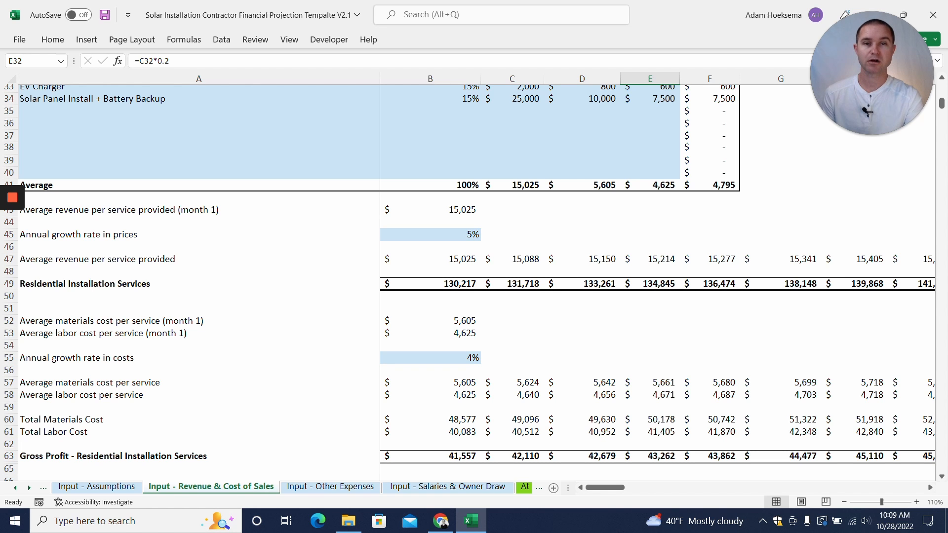
scroll(down, 3)
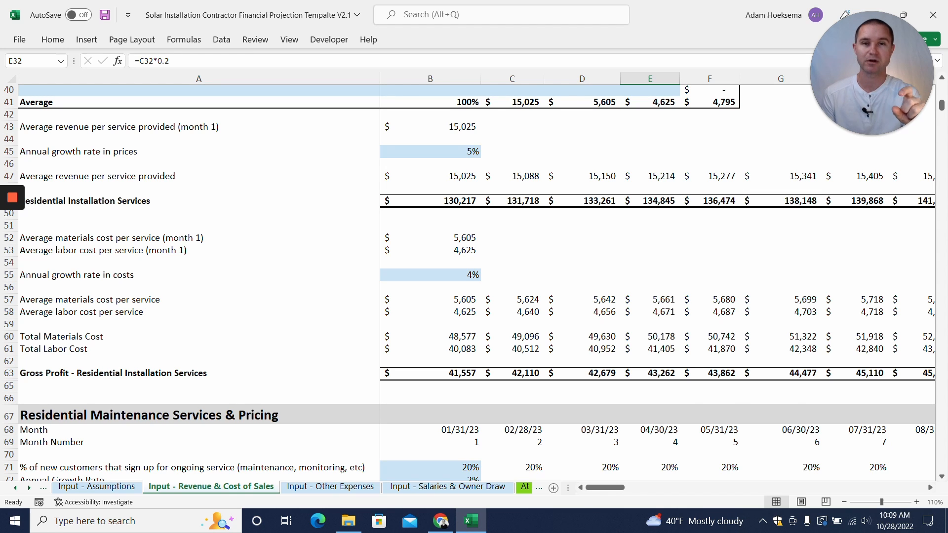
Step: Change the maintenance customer's average monthly spend in B79 to $99
scroll(down, 3)
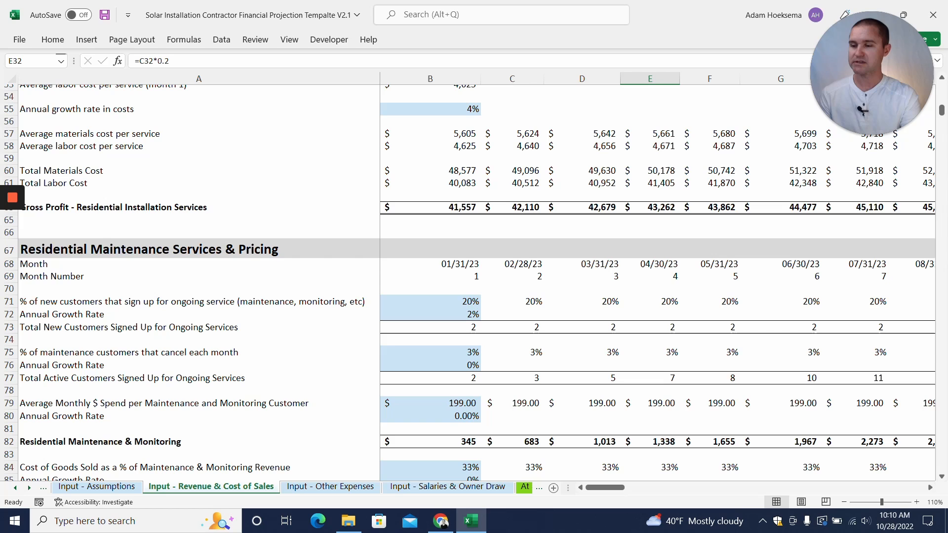
scroll(down, 3)
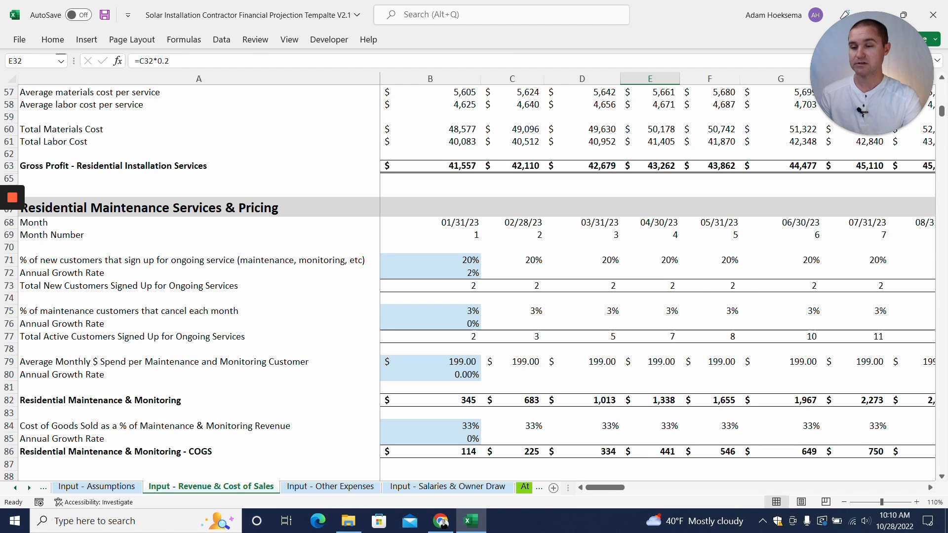
click(430, 260)
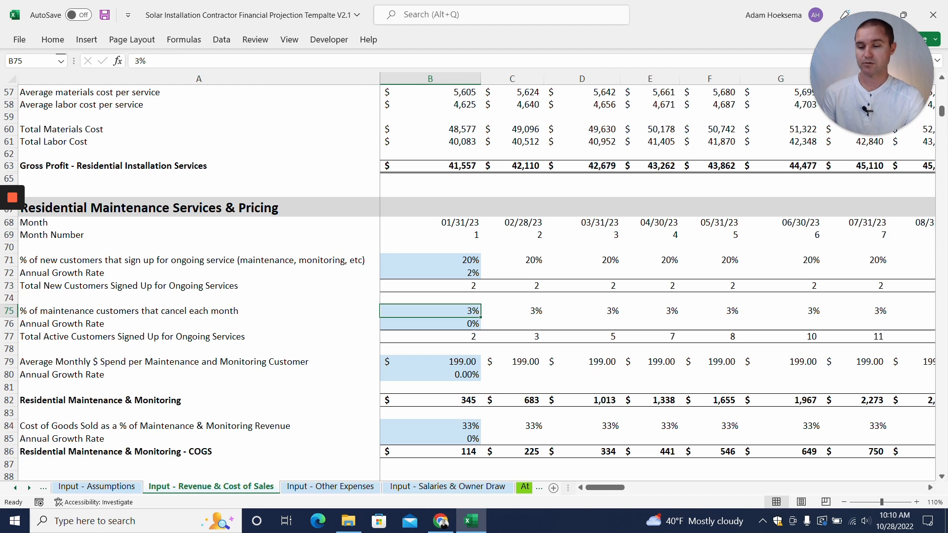
scroll(down, 3)
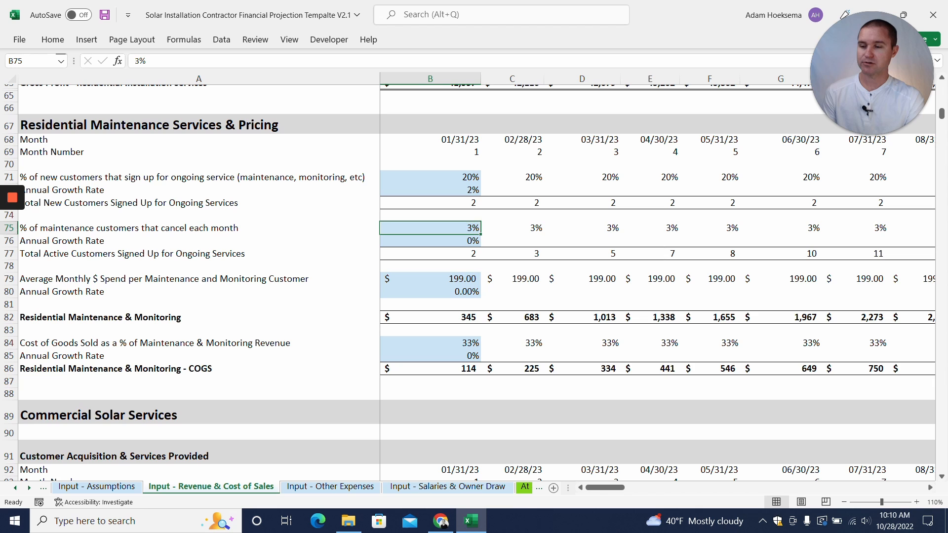
click(430, 278)
text(99)
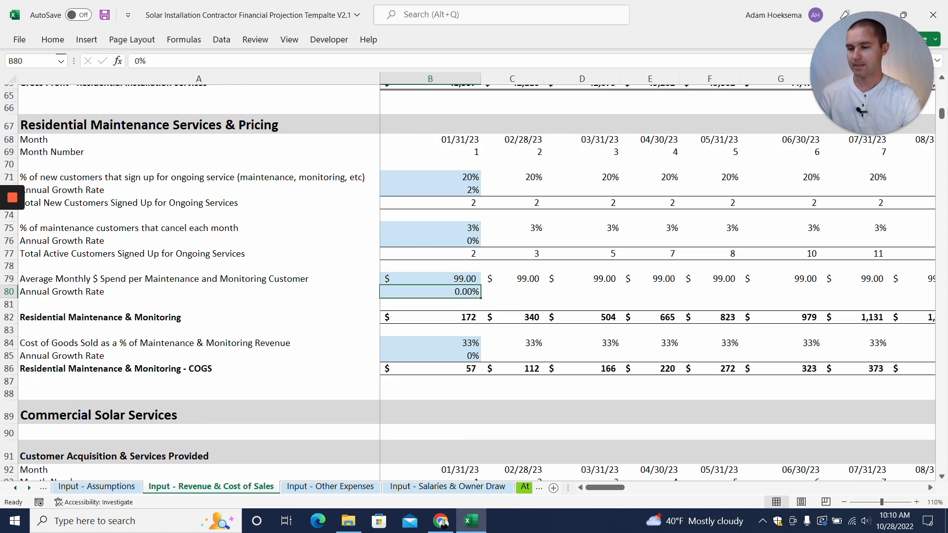
Step: Scroll to Commercial Solar Services and inspect the cost per customer lead in B98
scroll(down, 3)
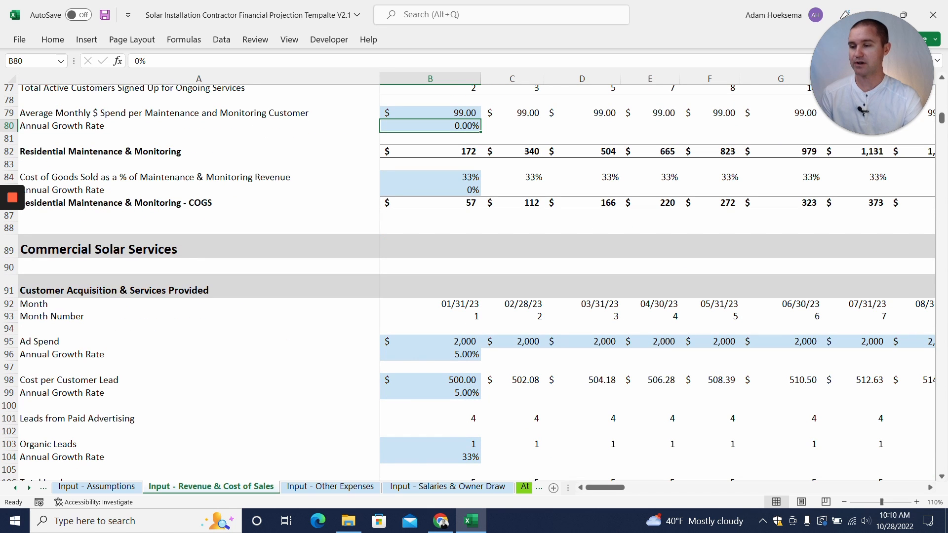
scroll(down, 3)
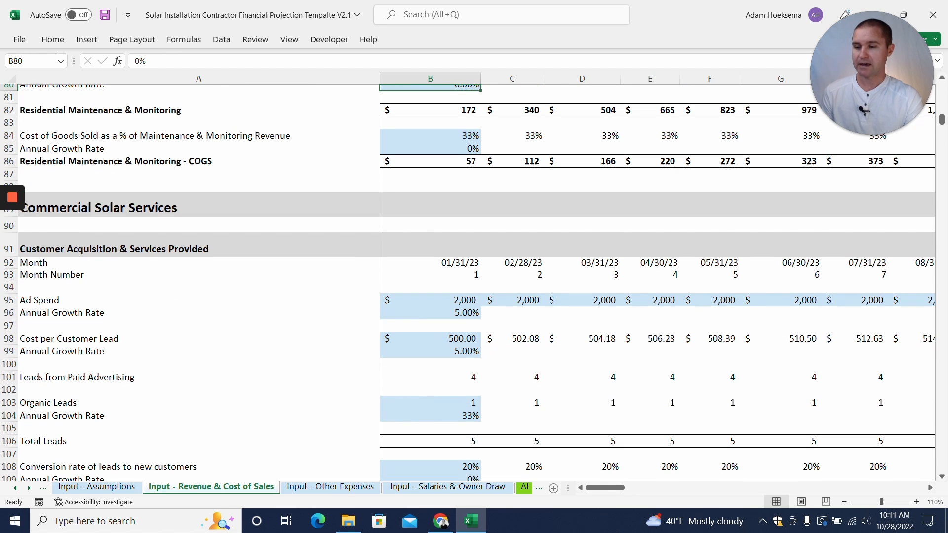
scroll(down, 3)
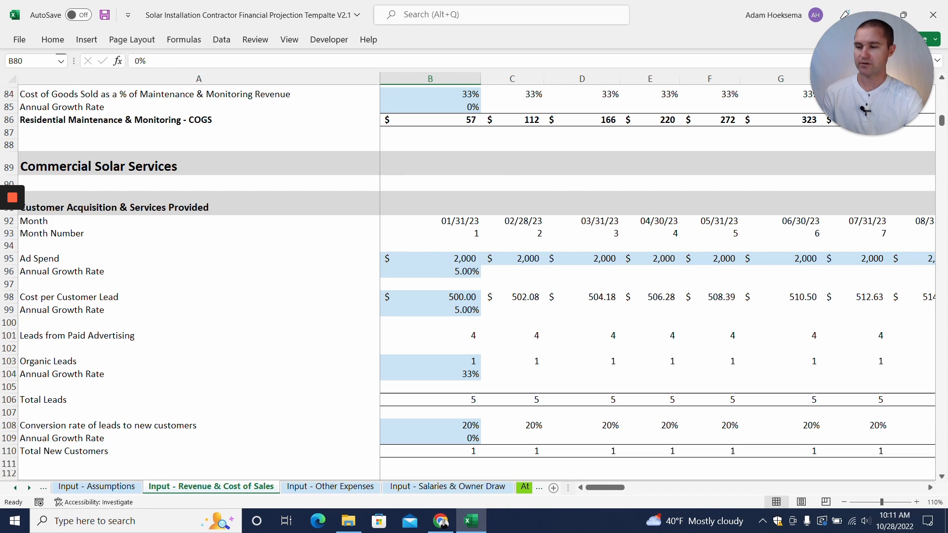
click(430, 297)
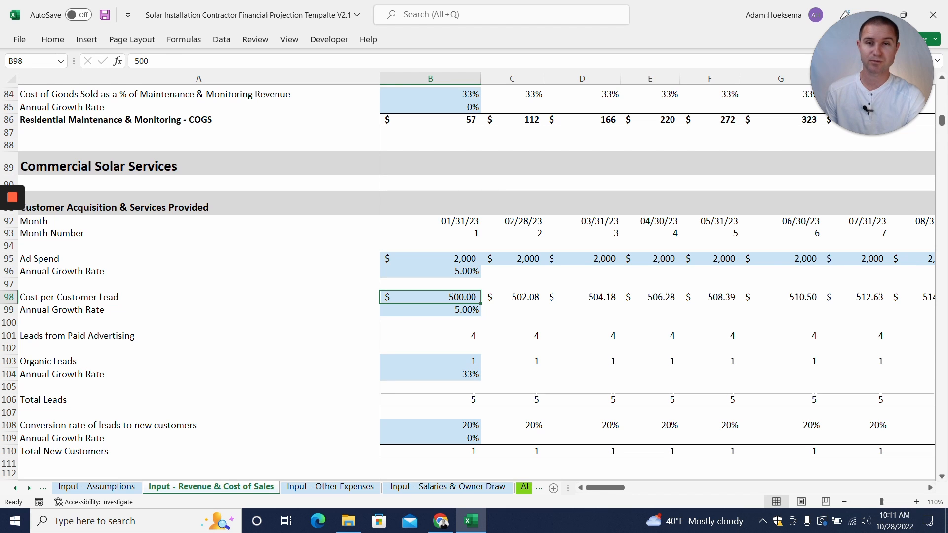
scroll(down, 3)
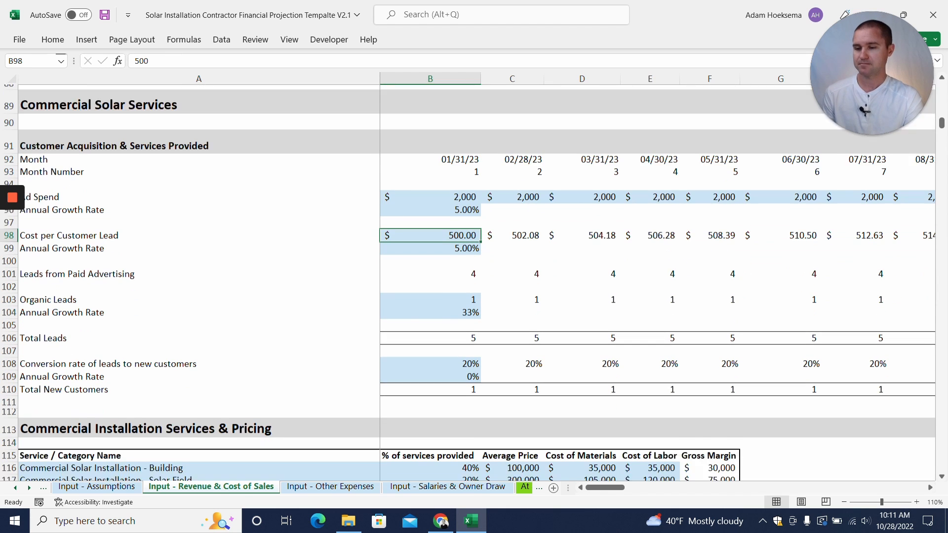
scroll(down, 3)
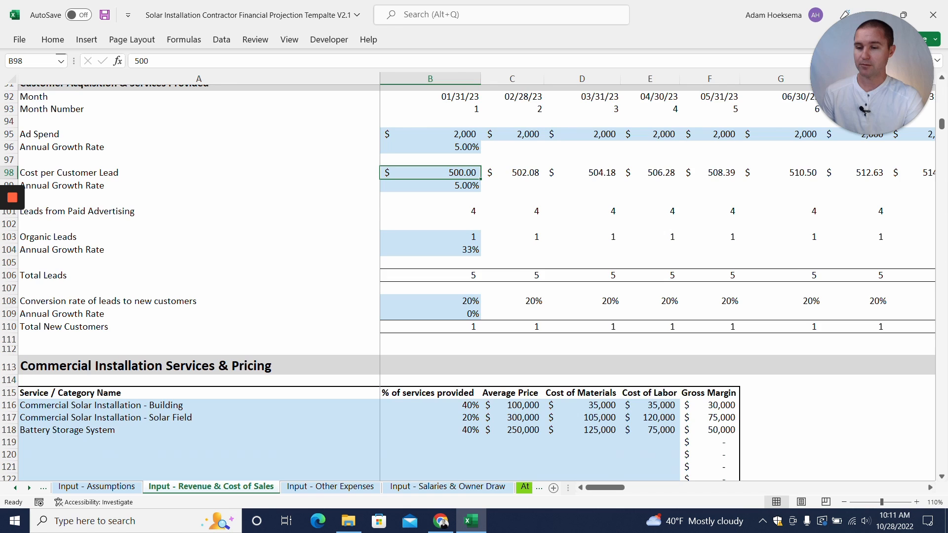
scroll(down, 3)
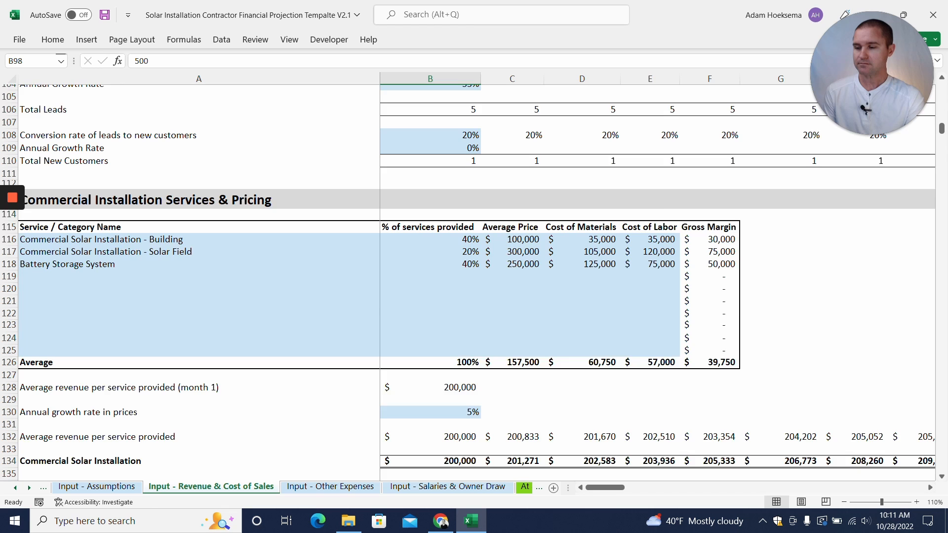
scroll(down, 3)
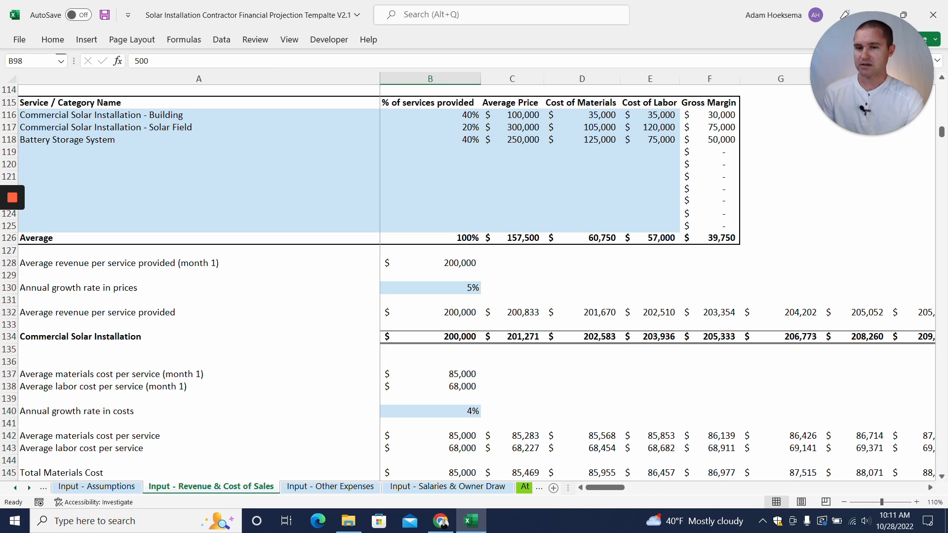
click(199, 115)
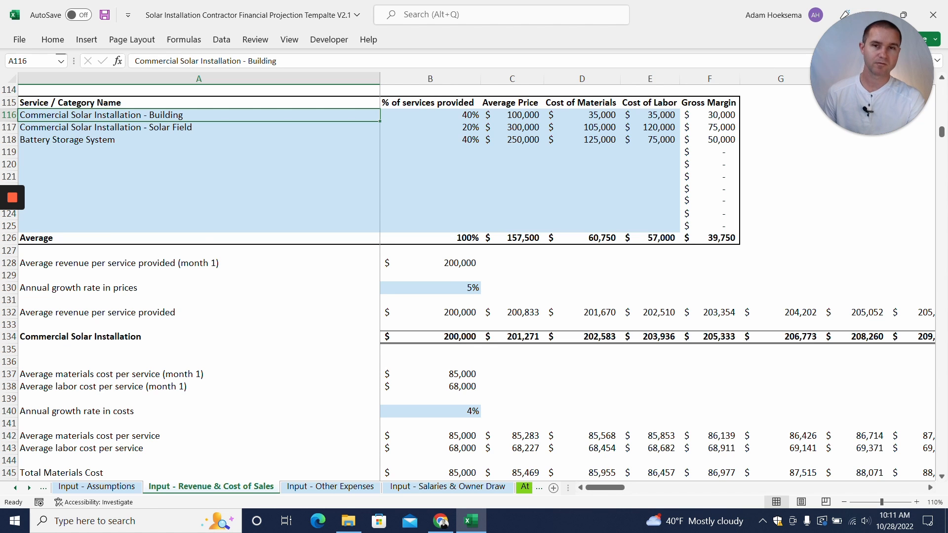
Step: Scroll past Commercial Maintenance and Sales Commissions down to the Total Revenue section
scroll(down, 3)
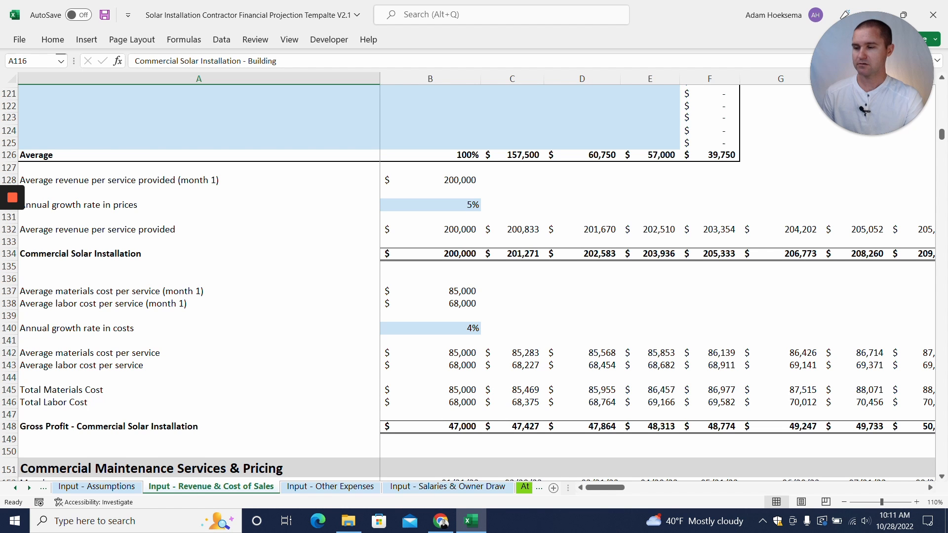
scroll(down, 3)
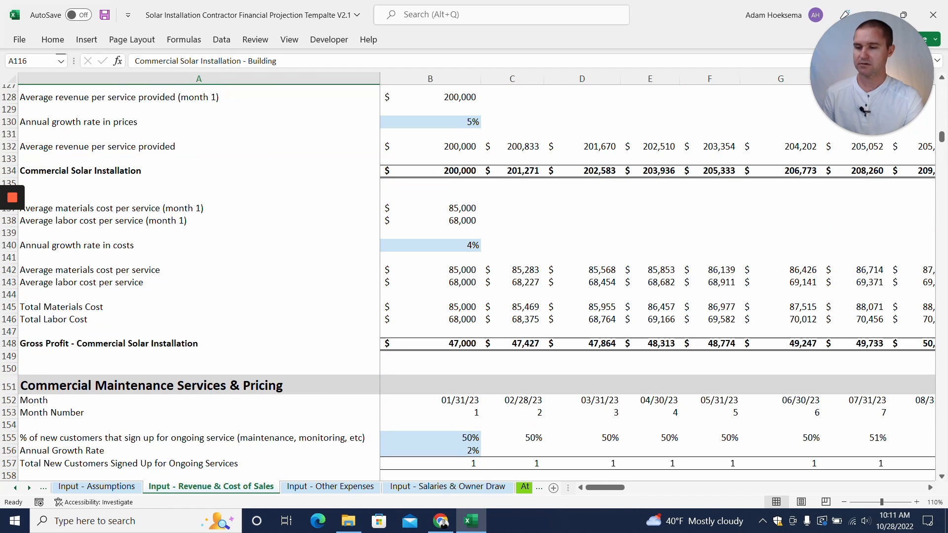
scroll(down, 3)
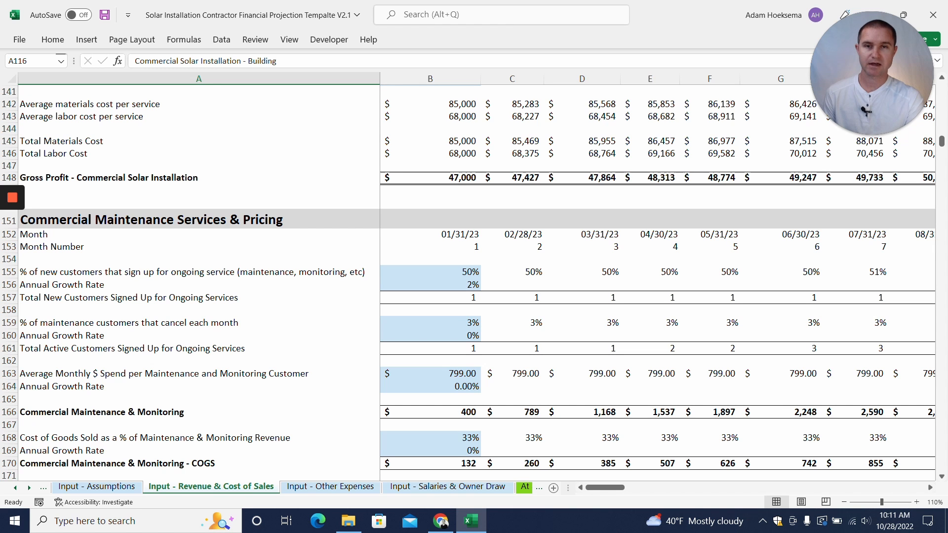
scroll(down, 3)
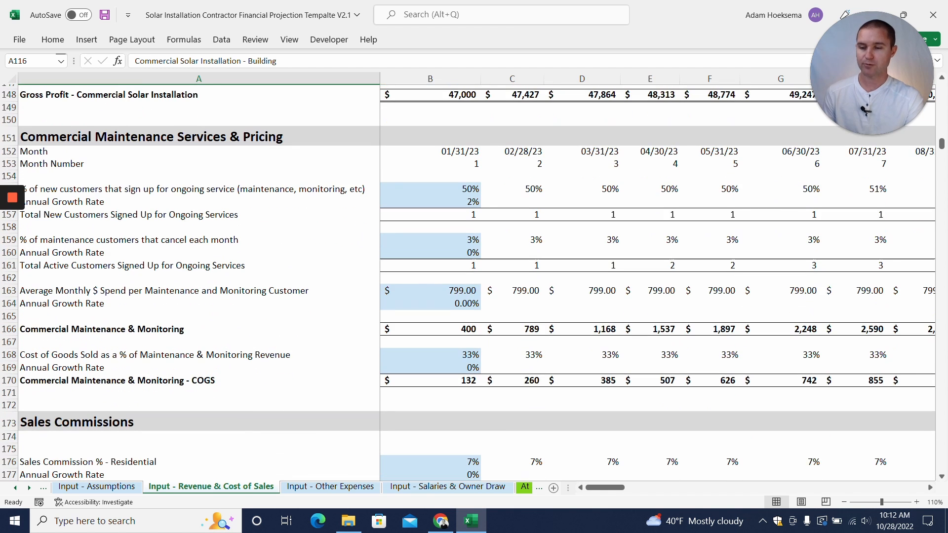
scroll(down, 3)
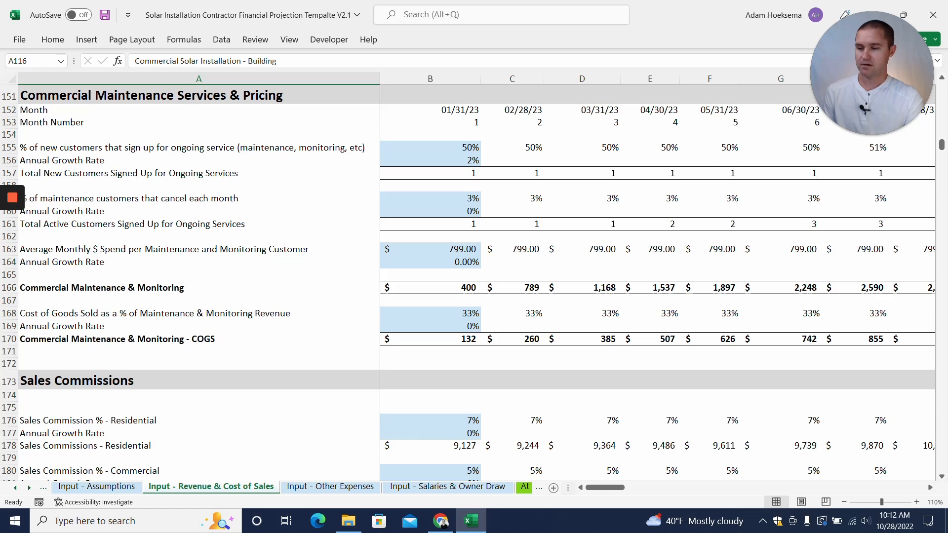
scroll(down, 3)
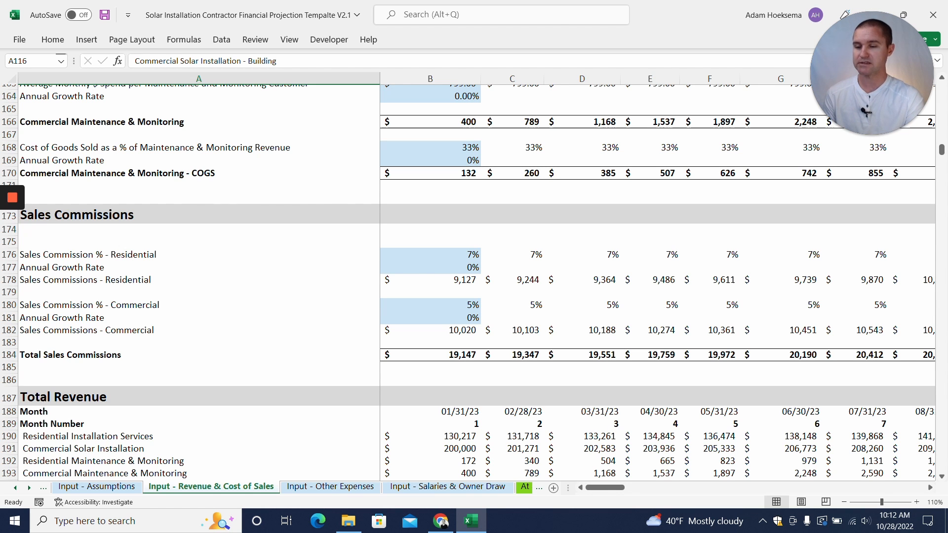
Step: Scroll through Total Revenue and Total Cost of Sales, then switch to Input - Other Expenses
scroll(down, 3)
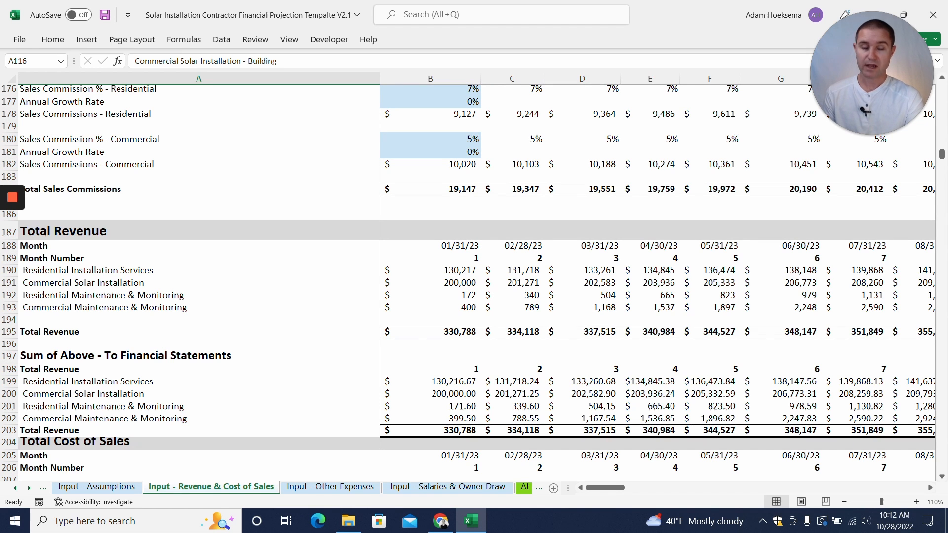
scroll(down, 3)
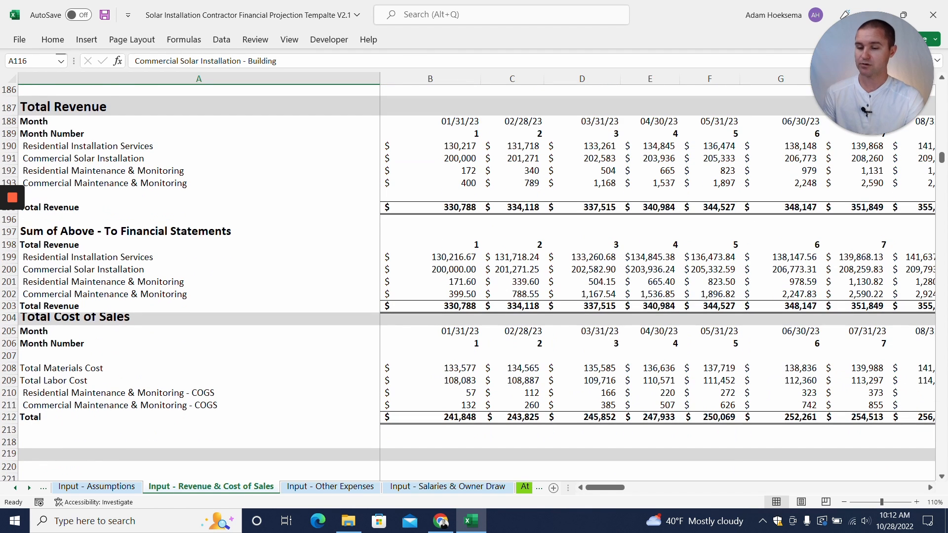
click(330, 486)
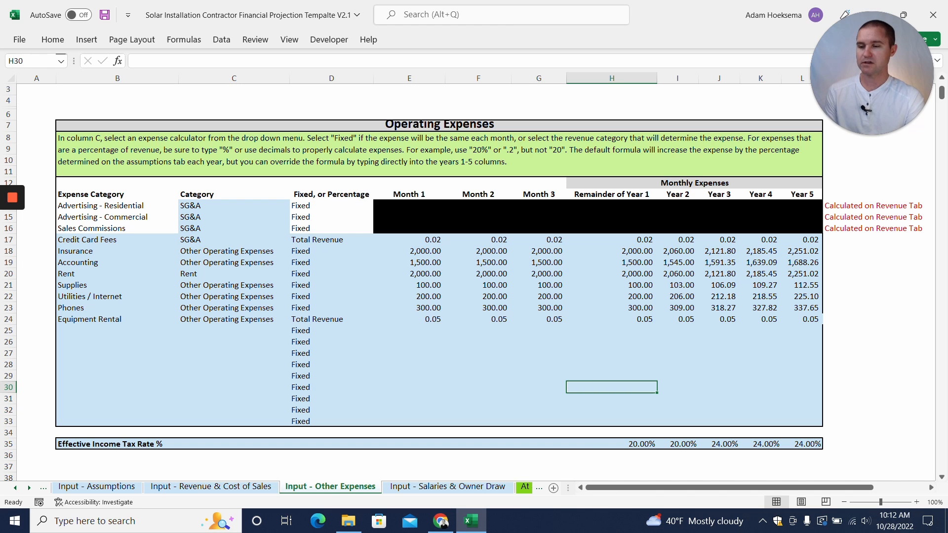
Step: Set the Credit Card Fees basis in D17 to Residential Installation Services
click(330, 240)
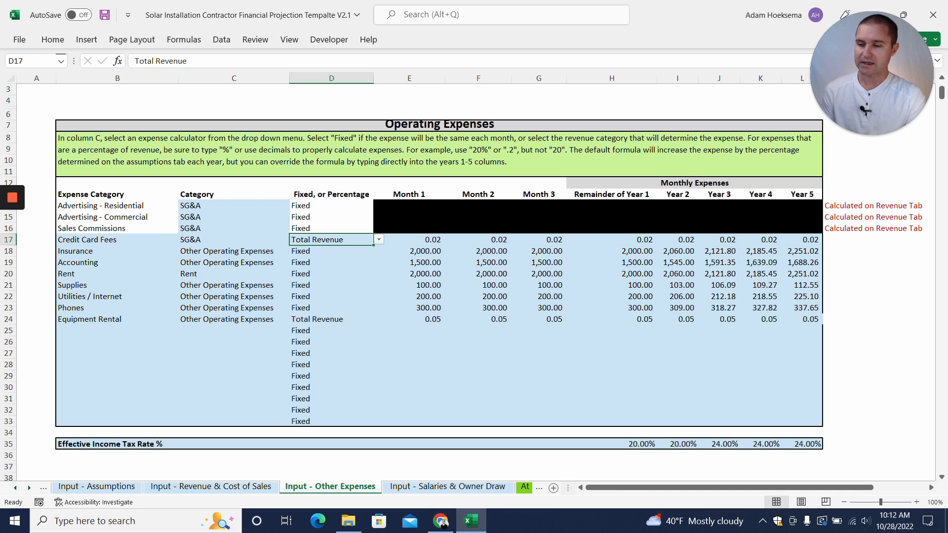
click(379, 239)
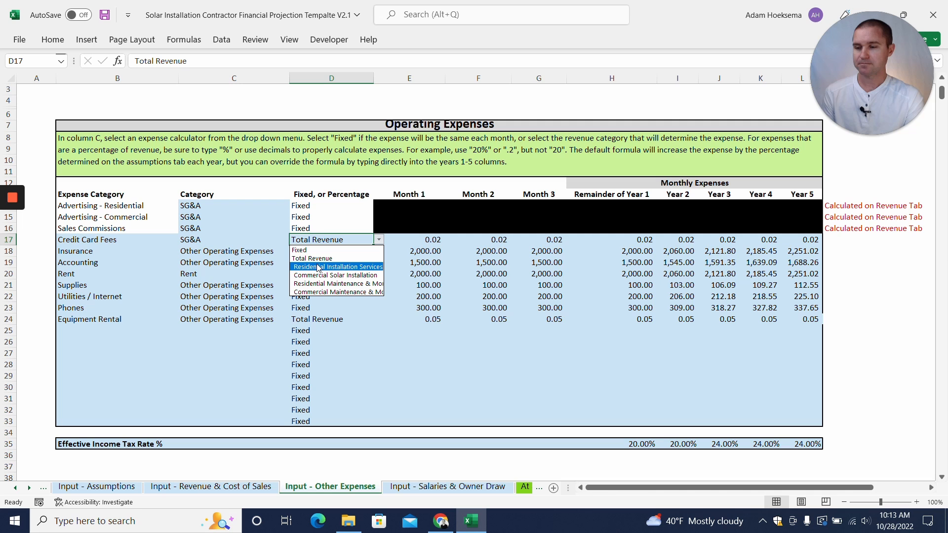
click(336, 266)
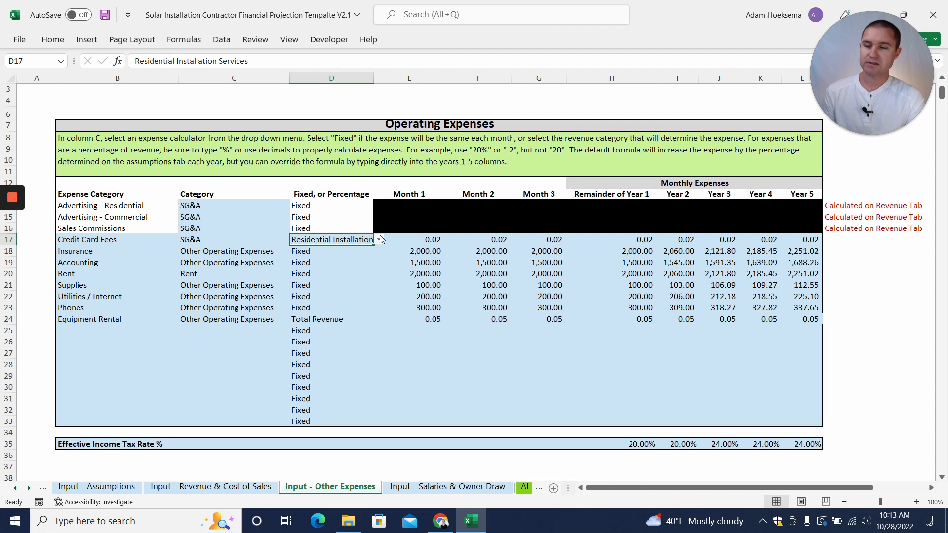
click(379, 240)
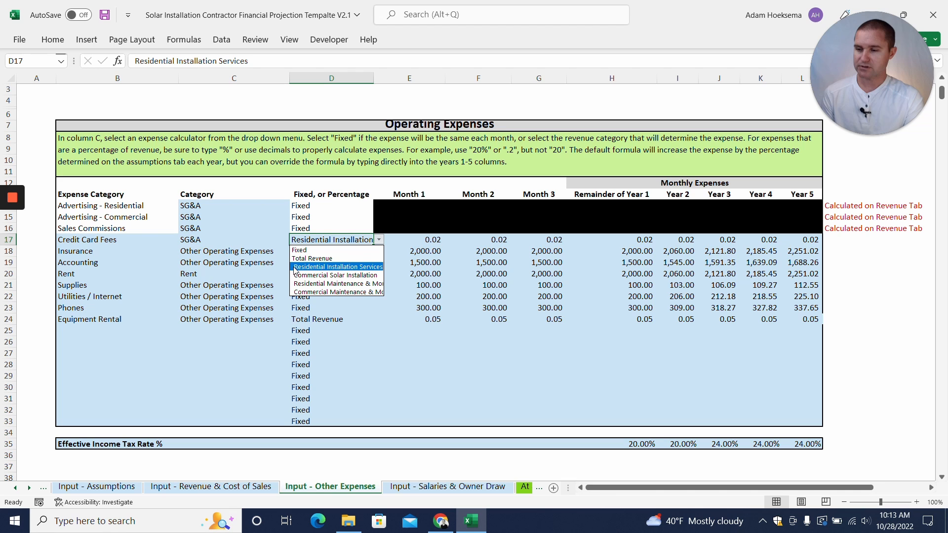
click(336, 266)
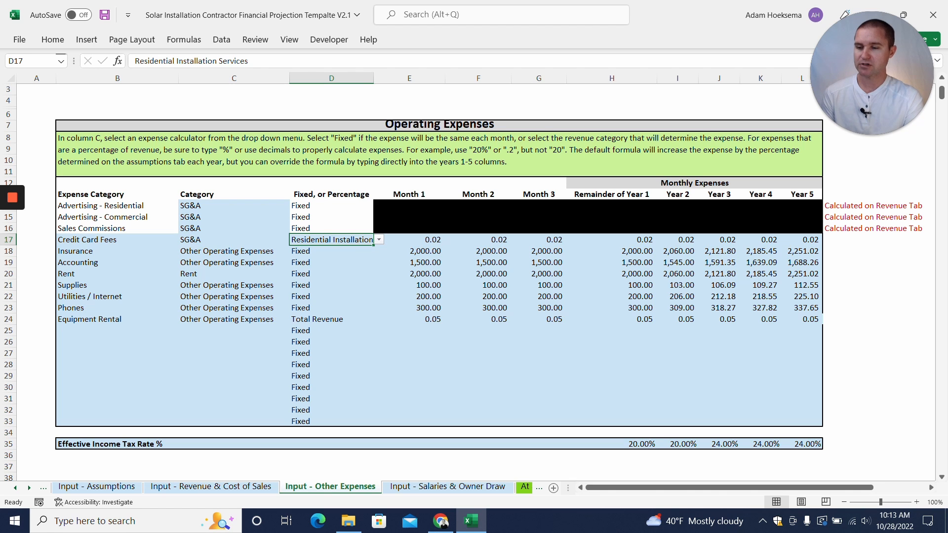
click(409, 240)
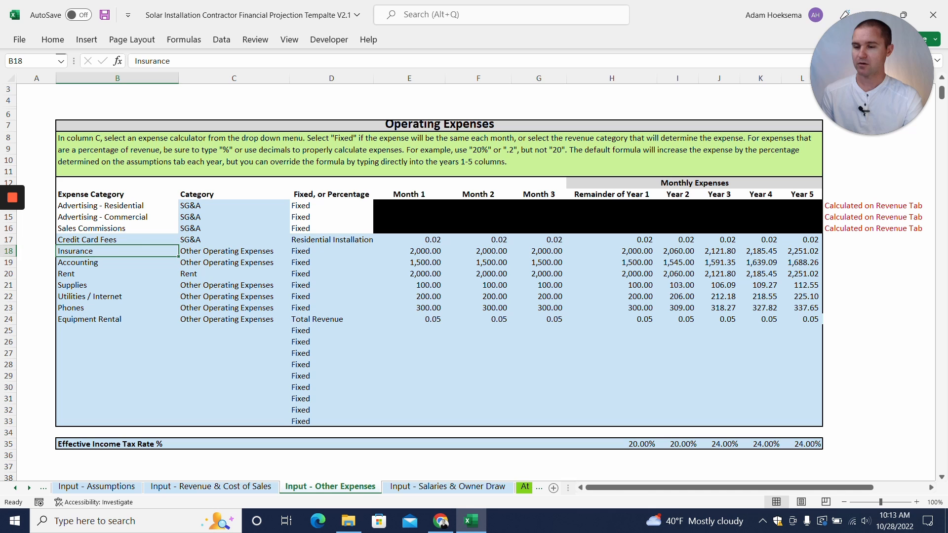
Step: Look over the Equipment Rental expense, then switch to Input - Salaries & Owner Draw
click(116, 320)
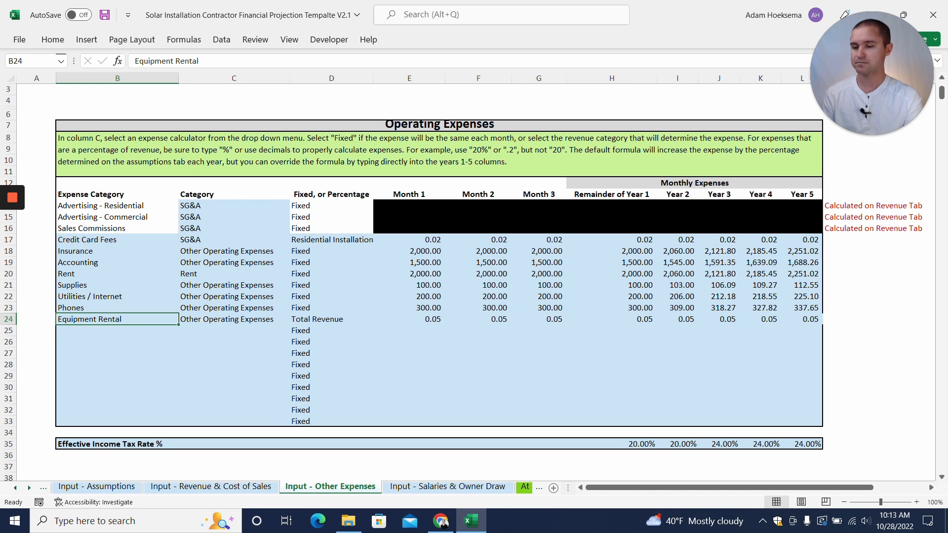
click(447, 485)
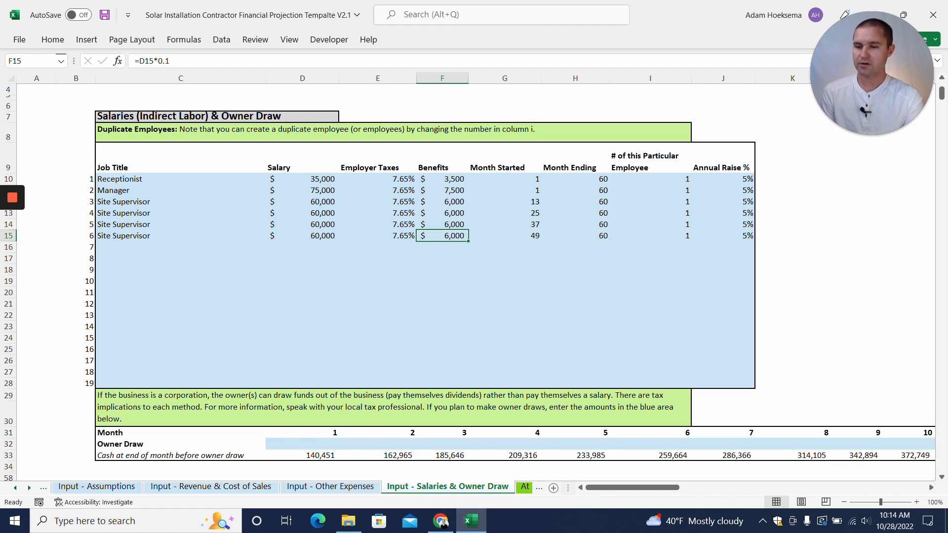
Step: Check the Receptionist, Manager and Site Supervisor start months, then return to Revenue & Cost of Sales
click(504, 178)
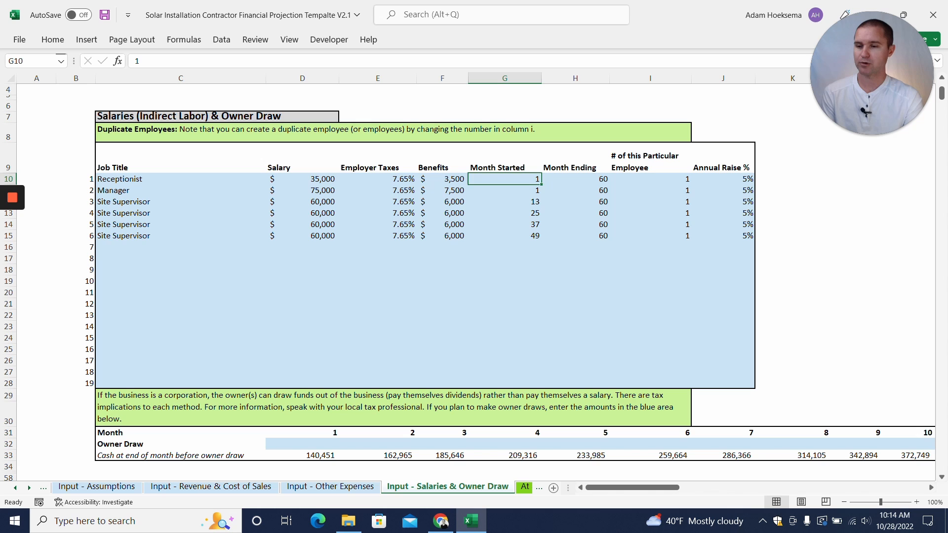
click(503, 190)
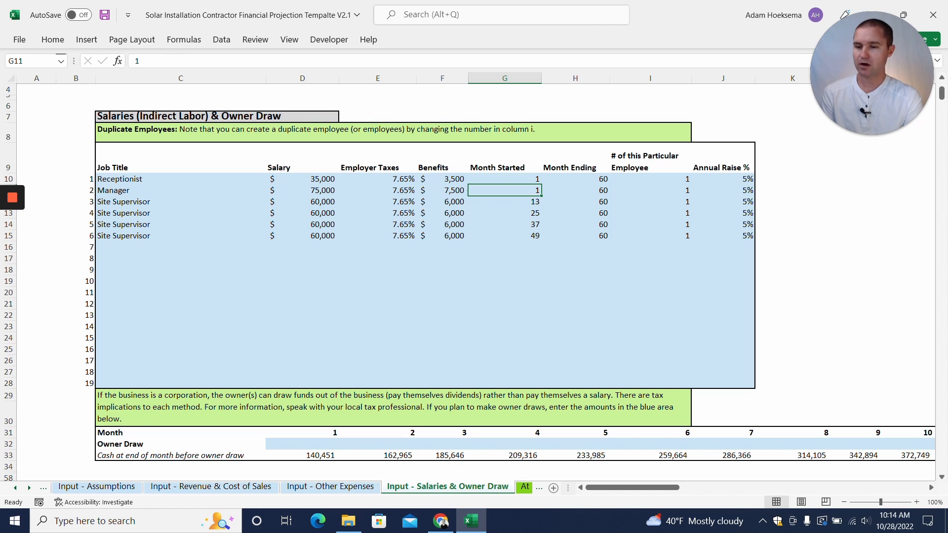
click(180, 224)
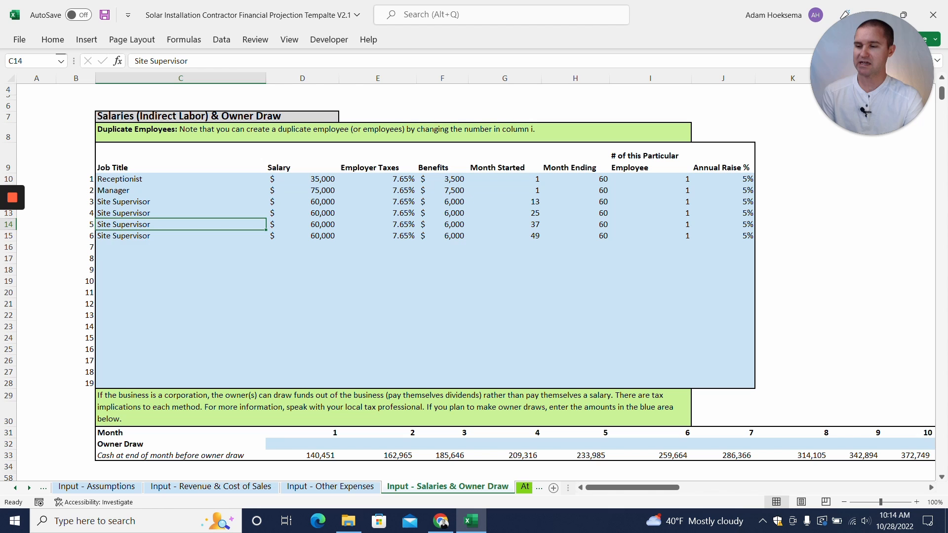
click(504, 202)
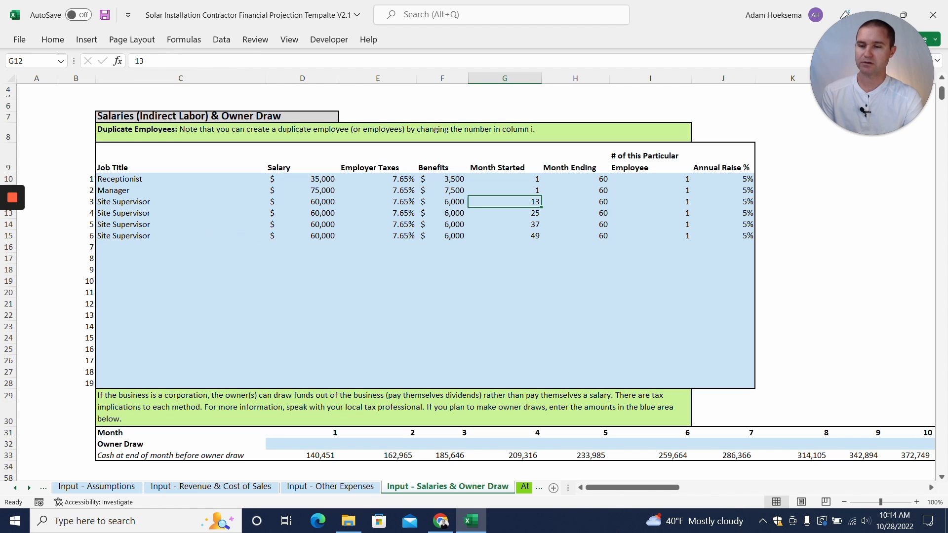
click(504, 235)
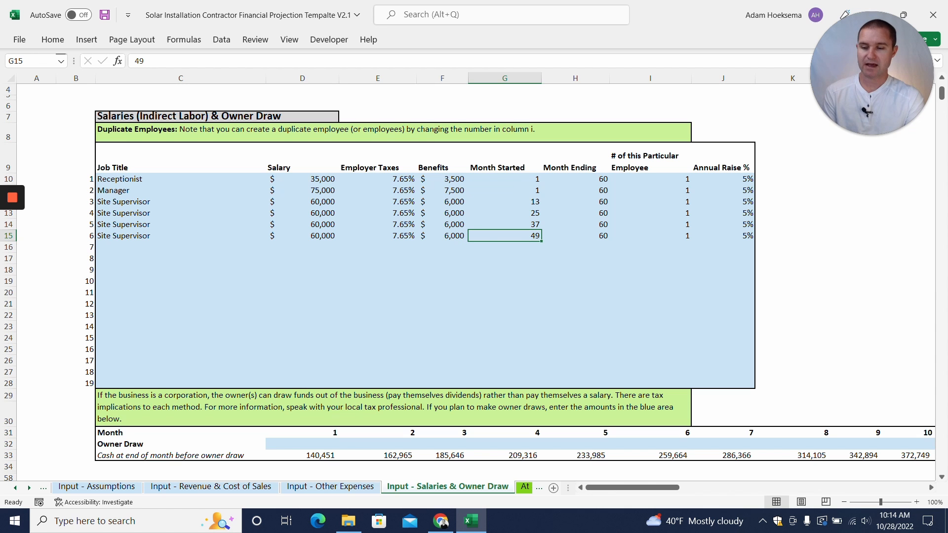
click(210, 487)
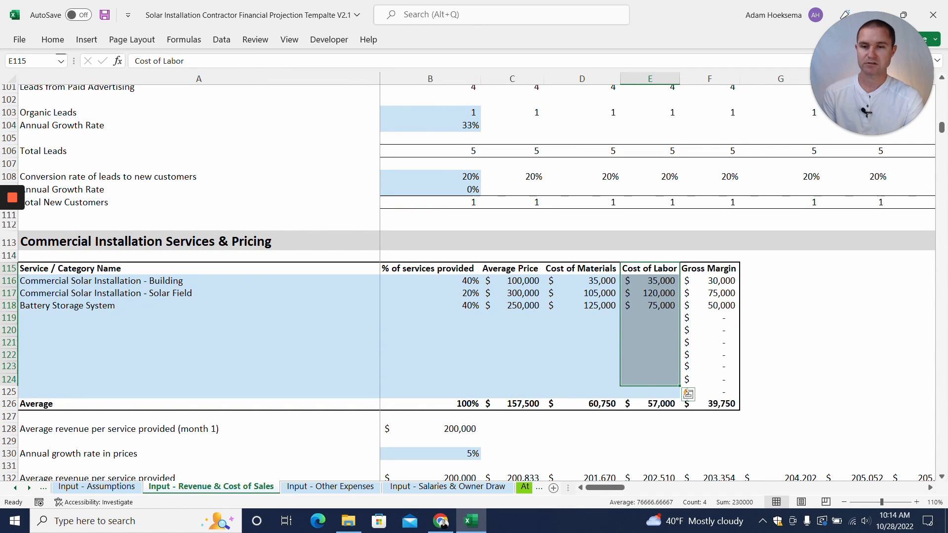
Step: Inspect the Battery Storage System labor cost formula in E118, then go to At a Glance
click(648, 305)
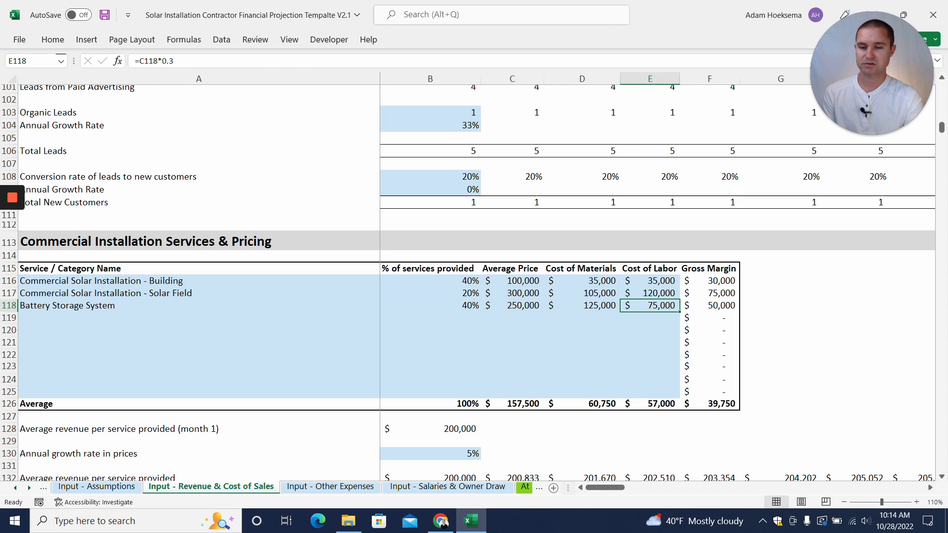
click(447, 485)
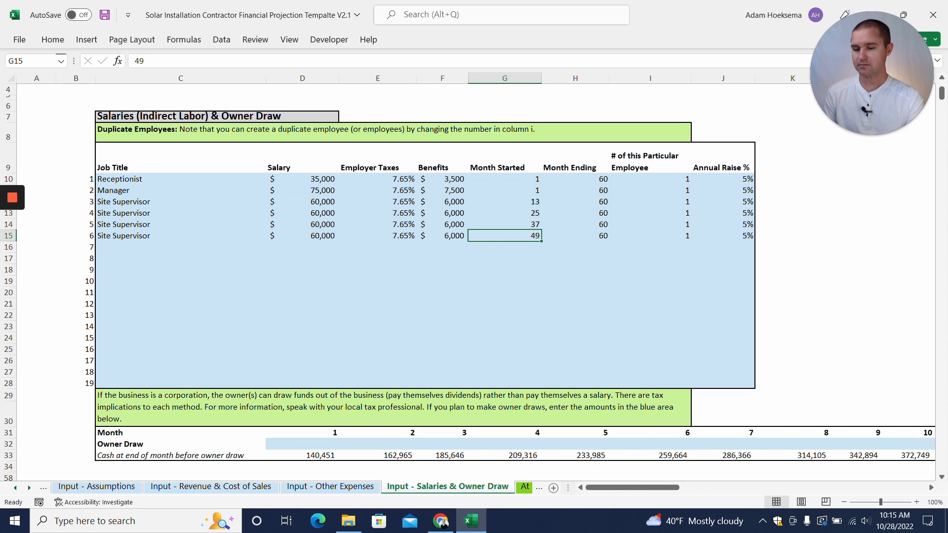
click(450, 486)
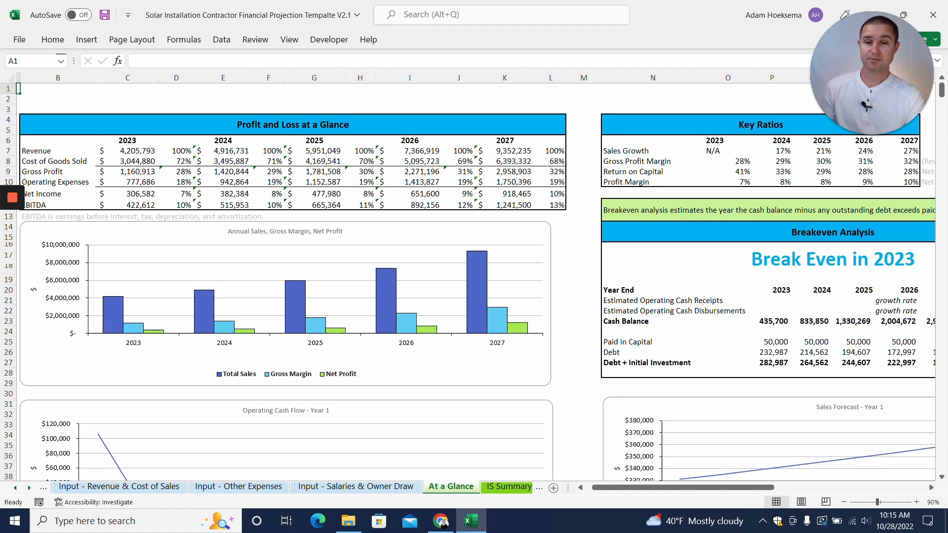